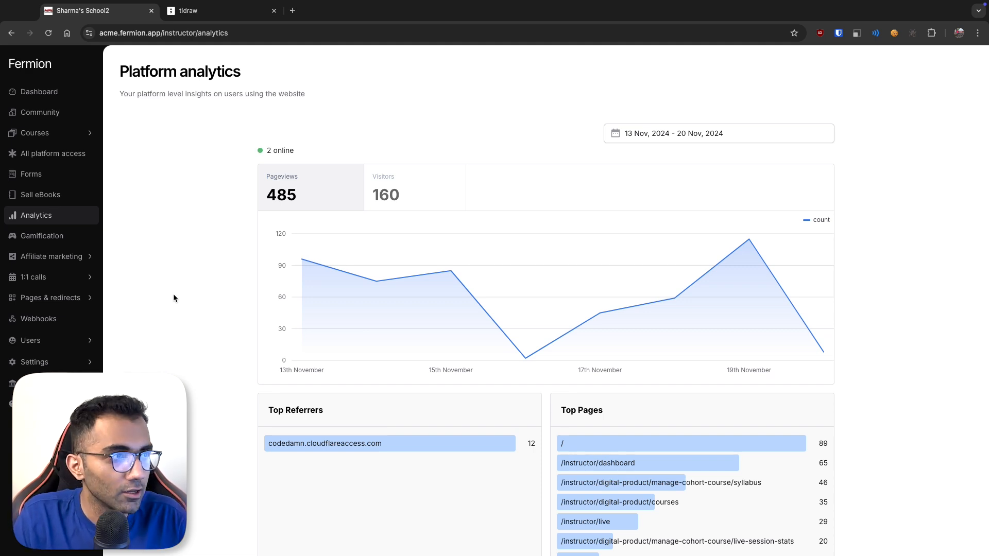
mouse_move(282, 248)
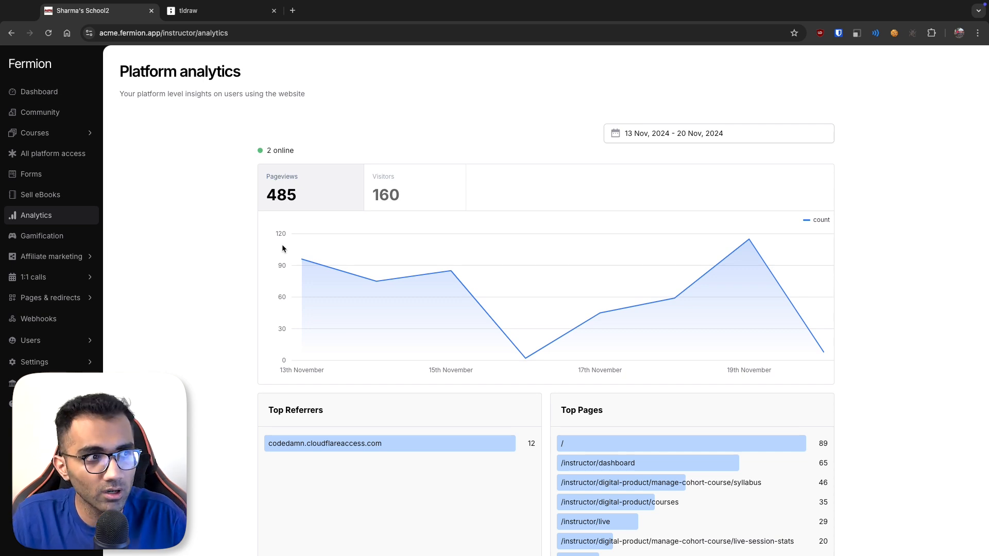
- Scroll through the Fermion homepage feature sections down toward the FAQs and back up
scroll(down, 3)
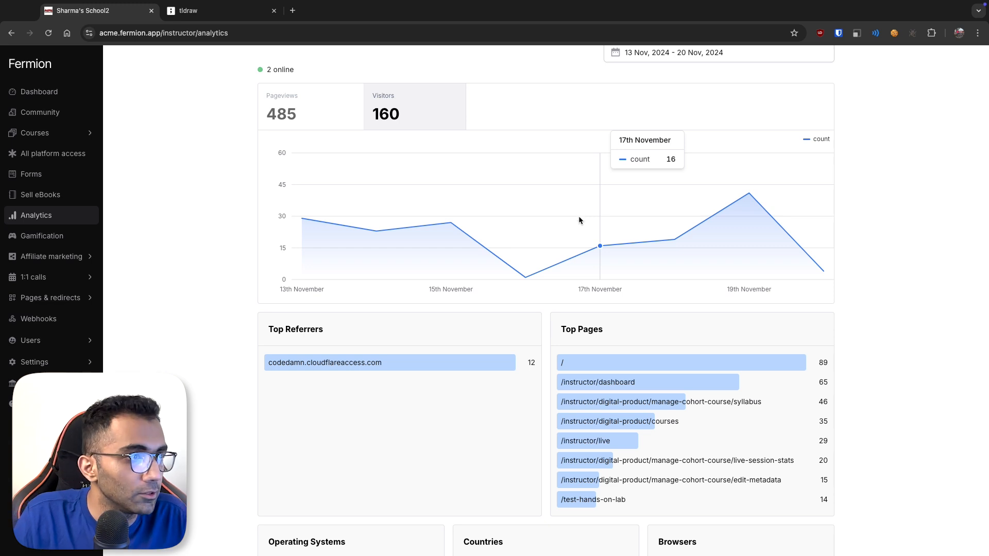
scroll(down, 3)
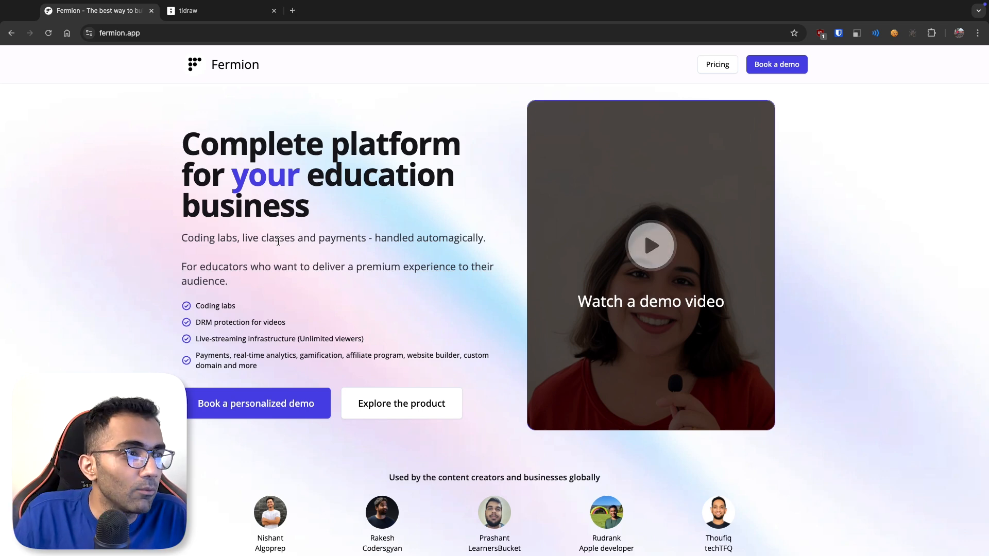
scroll(down, 3)
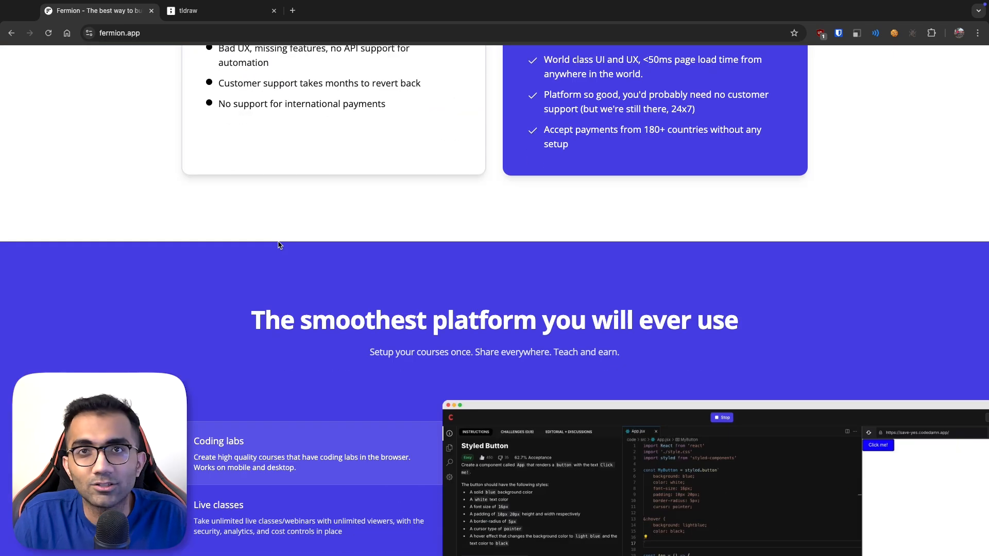
scroll(down, 3)
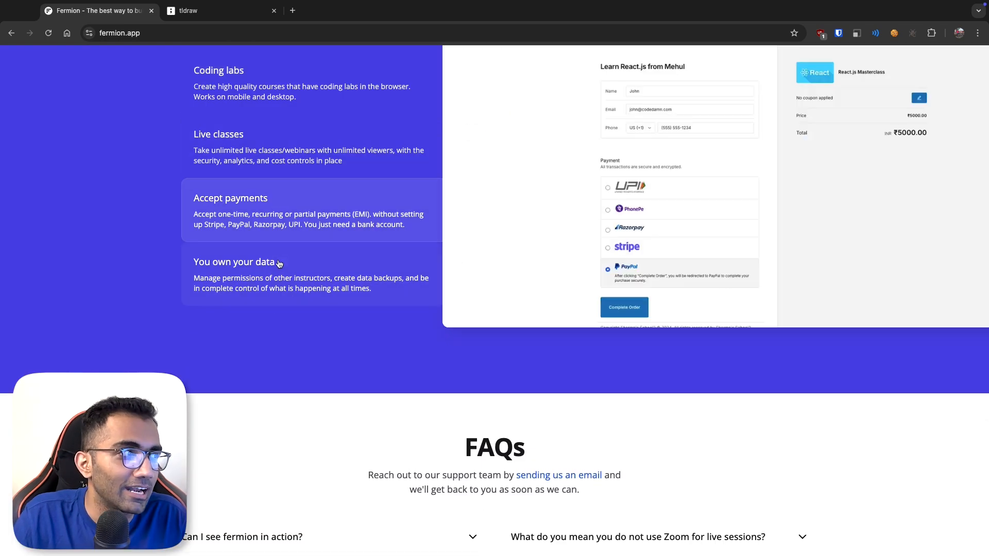
scroll(up, 3)
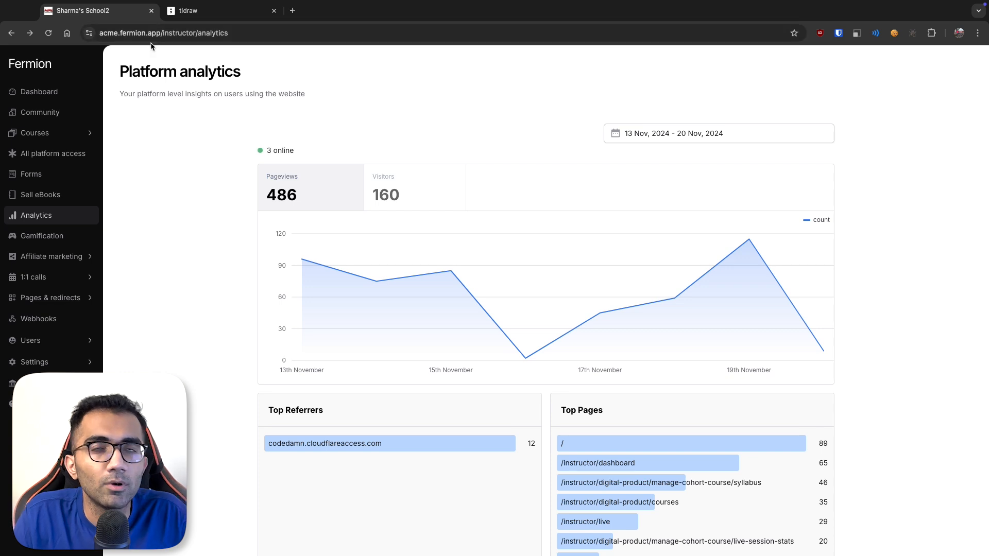
mouse_move(265, 157)
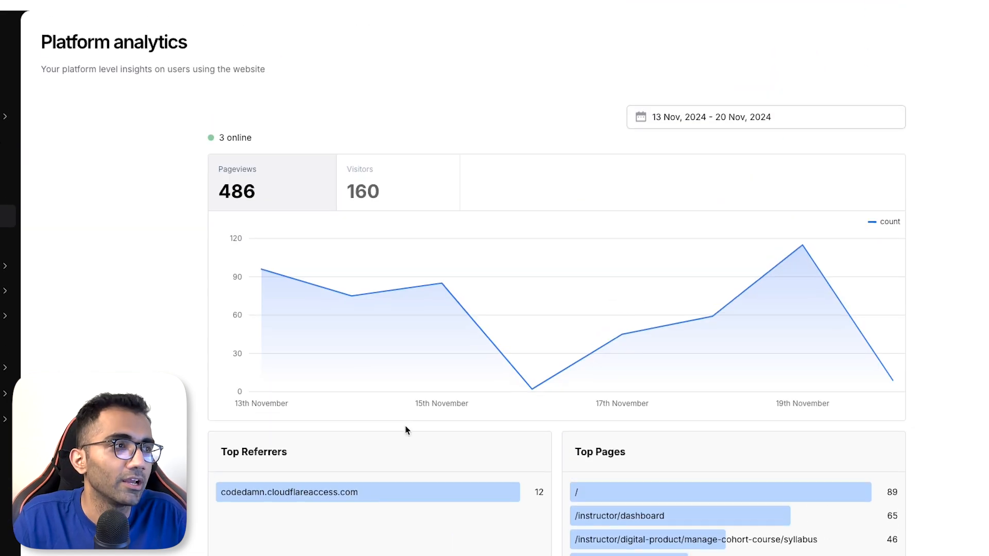
- Scroll down the Platform analytics page showing 3 online and 486 pageviews
scroll(down, 3)
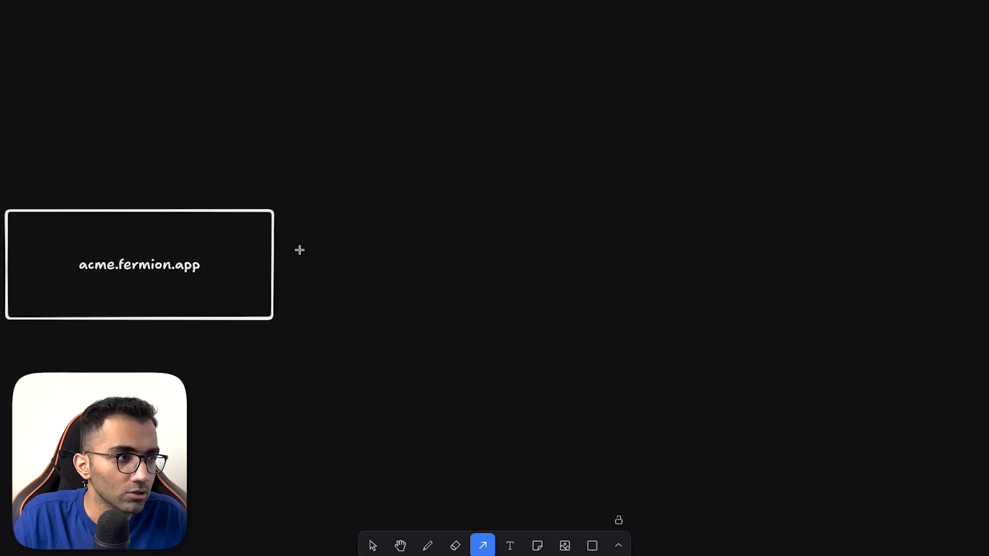
- Draw two arrows out of the acme.fermion.app box and add a 'Records a pageview' label
drag(276, 254, 432, 193)
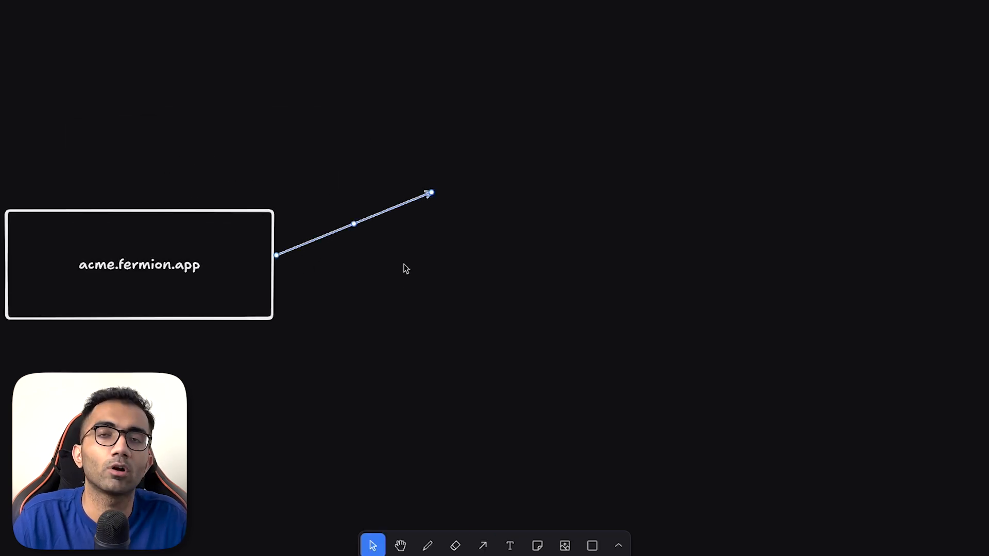
click(397, 289)
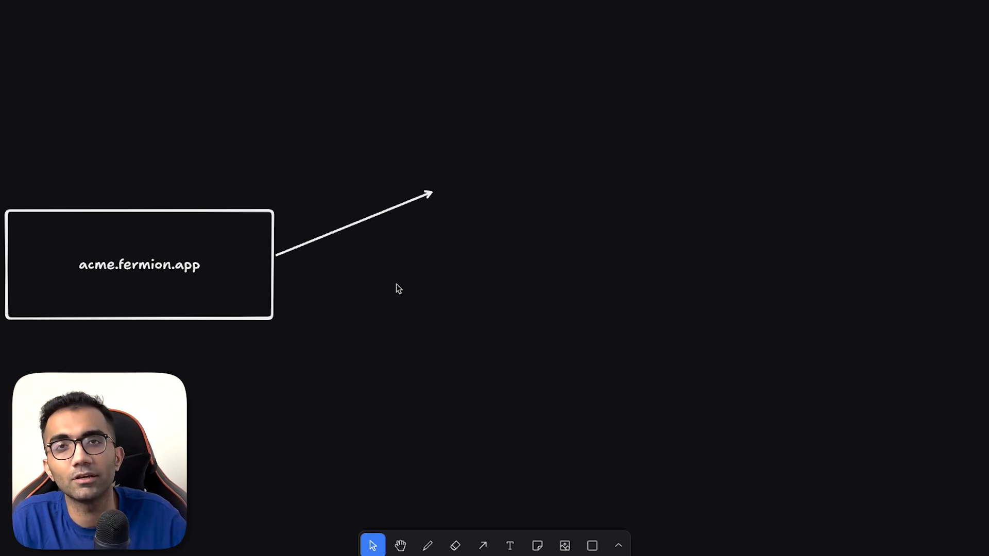
click(482, 546)
text(Star)
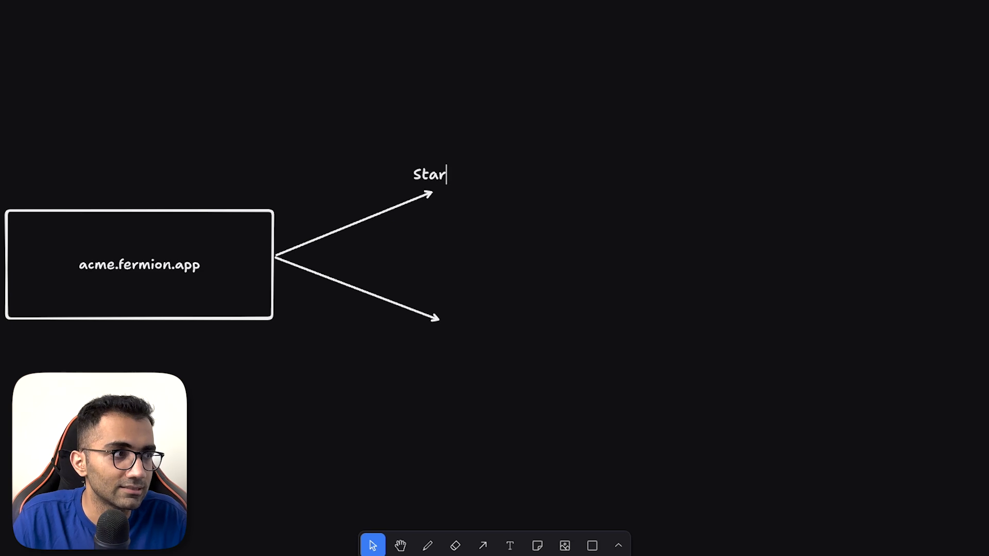
text(Records a)
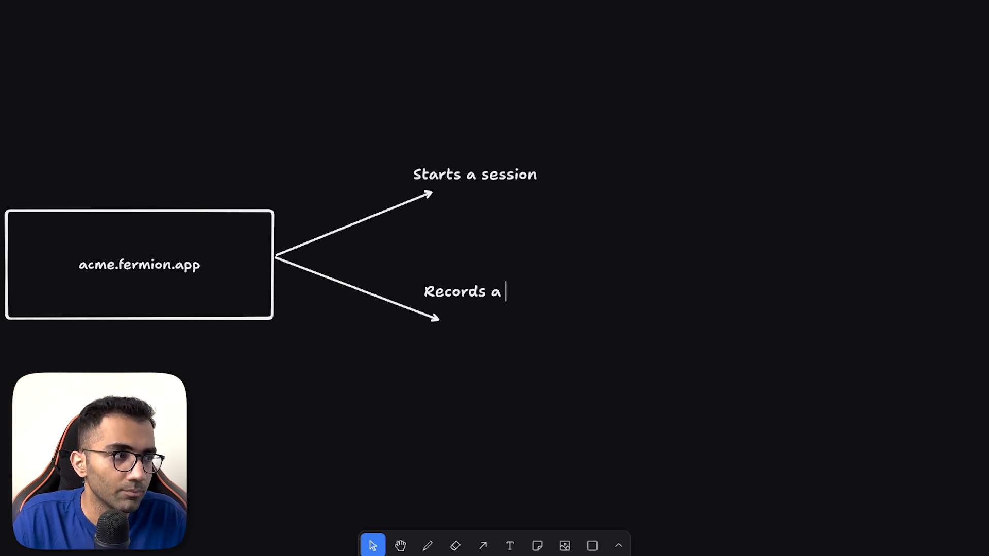
text(pageview)
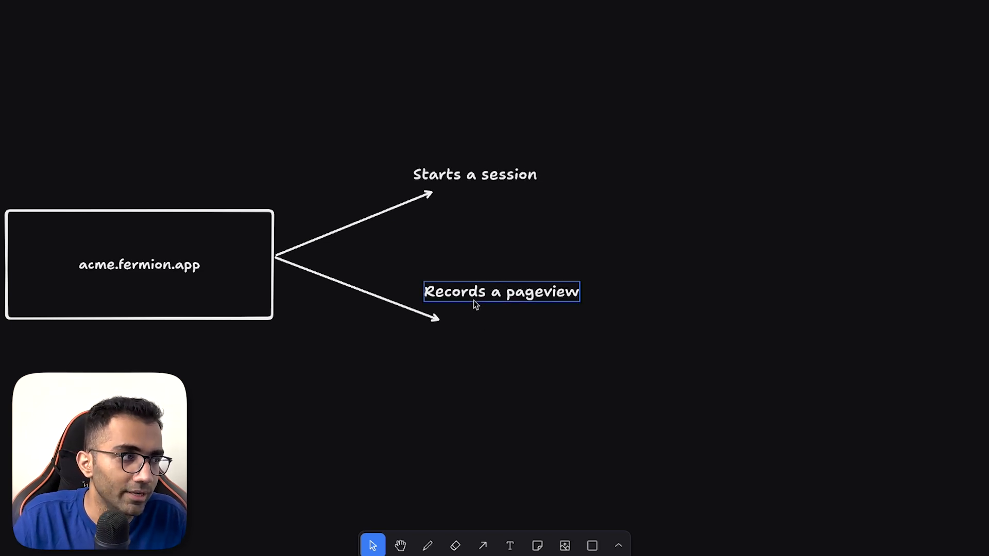
- Position the 'Records a pageview' and 'Starts a session' labels beside their arrows
drag(501, 292, 482, 301)
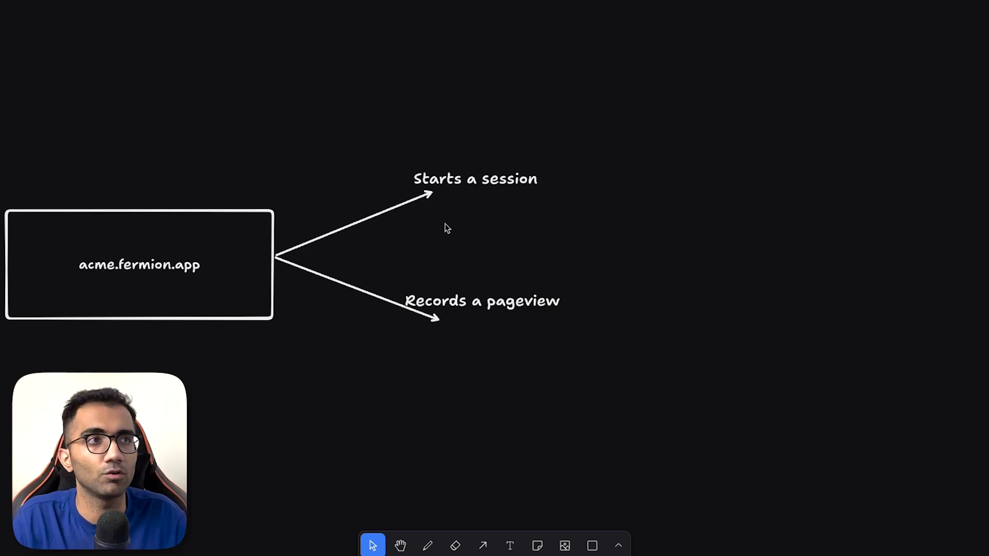
click(482, 301)
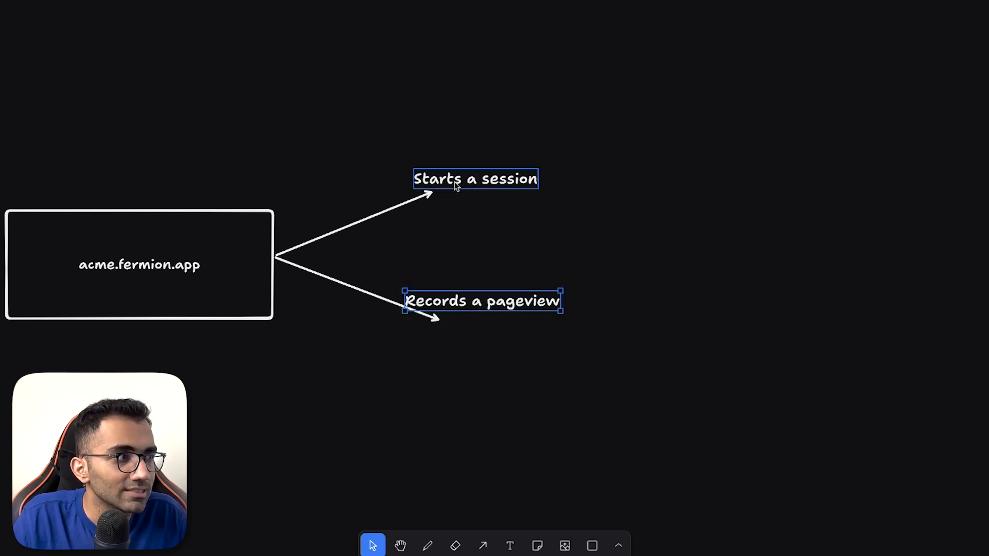
click(459, 210)
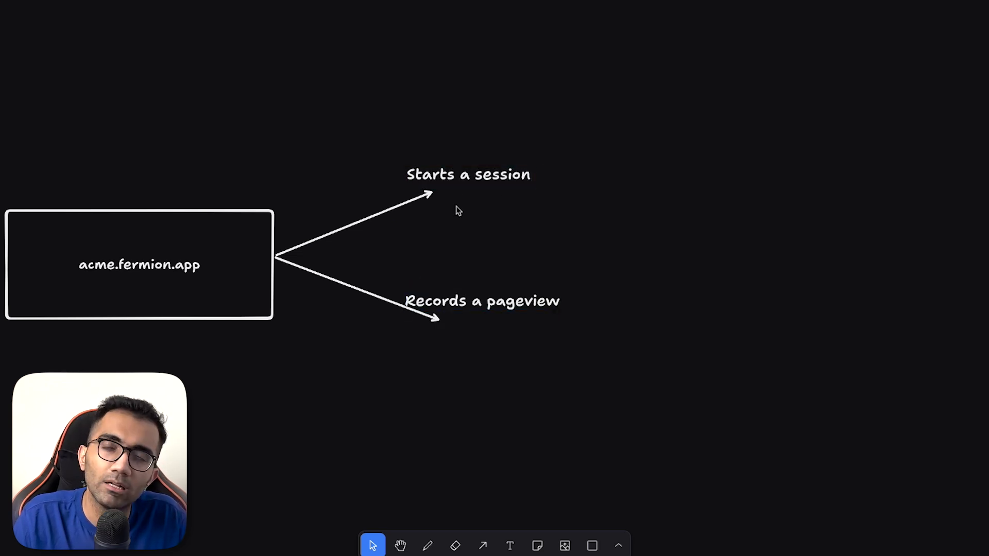
click(95, 10)
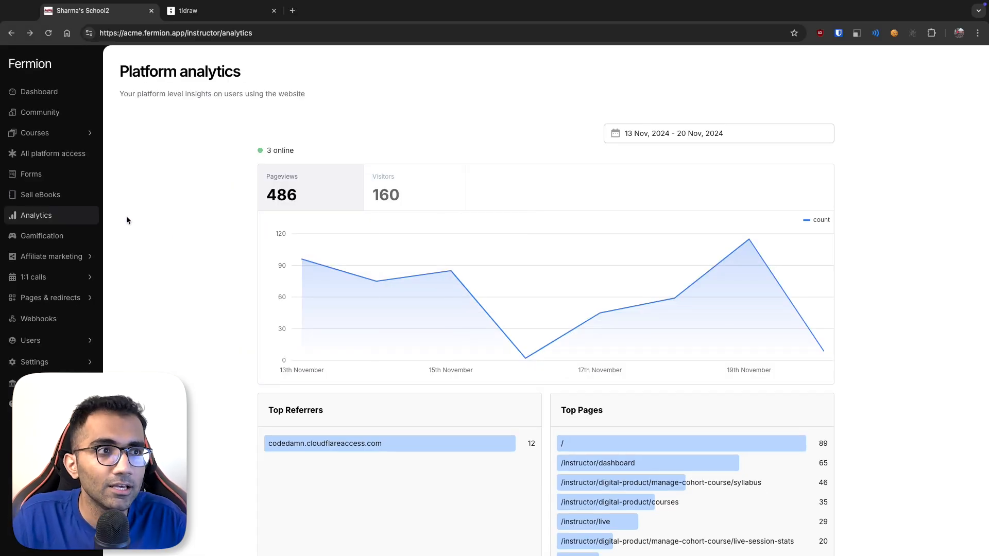
- Browse from Forms to Sell eBooks and open the Python for Beginners eBook card
click(29, 174)
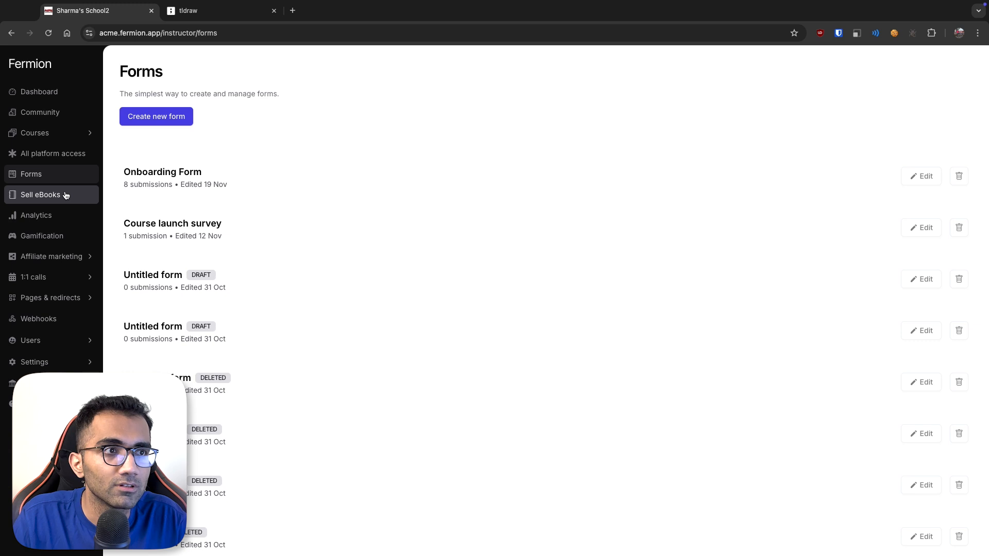
click(40, 195)
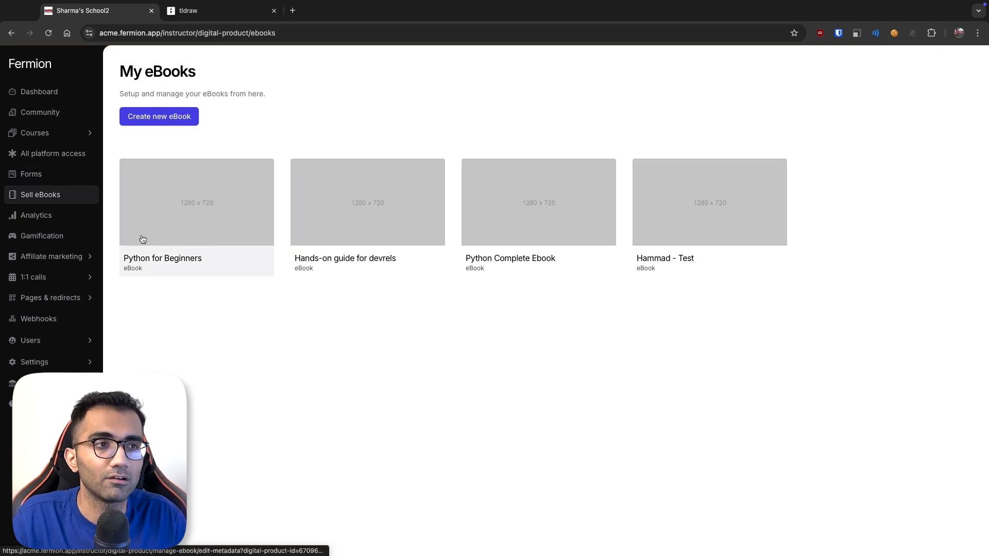
click(38, 319)
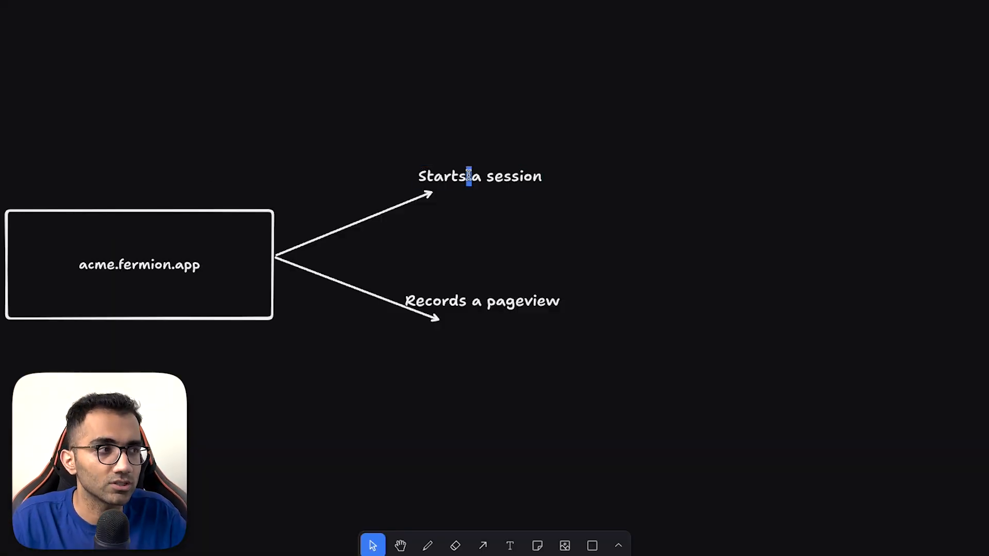
- Add 'sessionStorage' under 'Starts a session' and draw a PostgreSQL box receiving both arrows
text(sessionStorage)
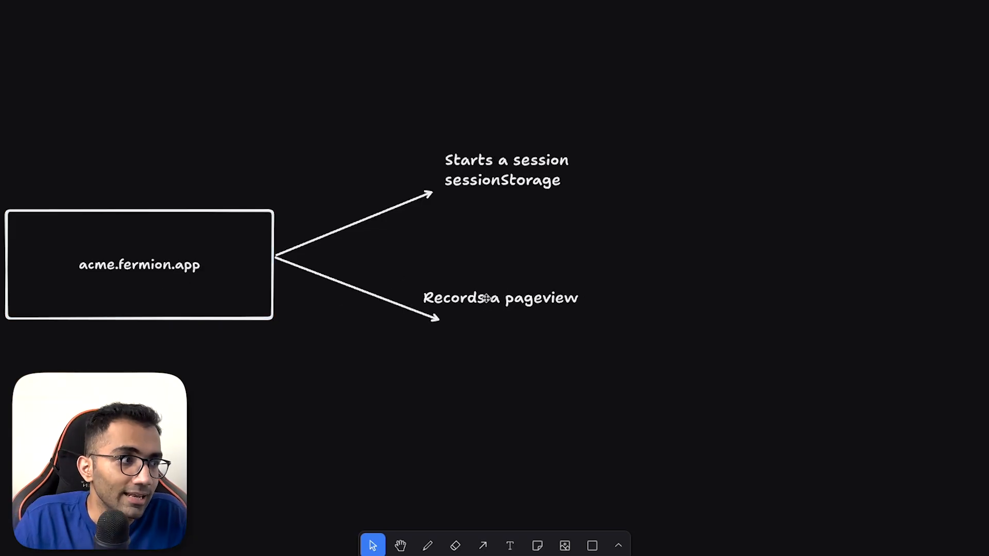
click(501, 298)
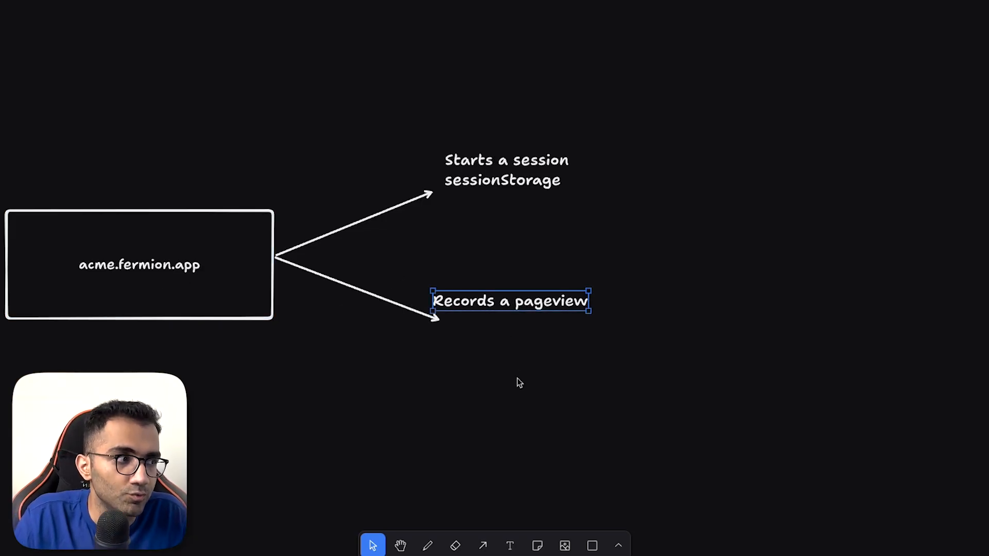
click(507, 170)
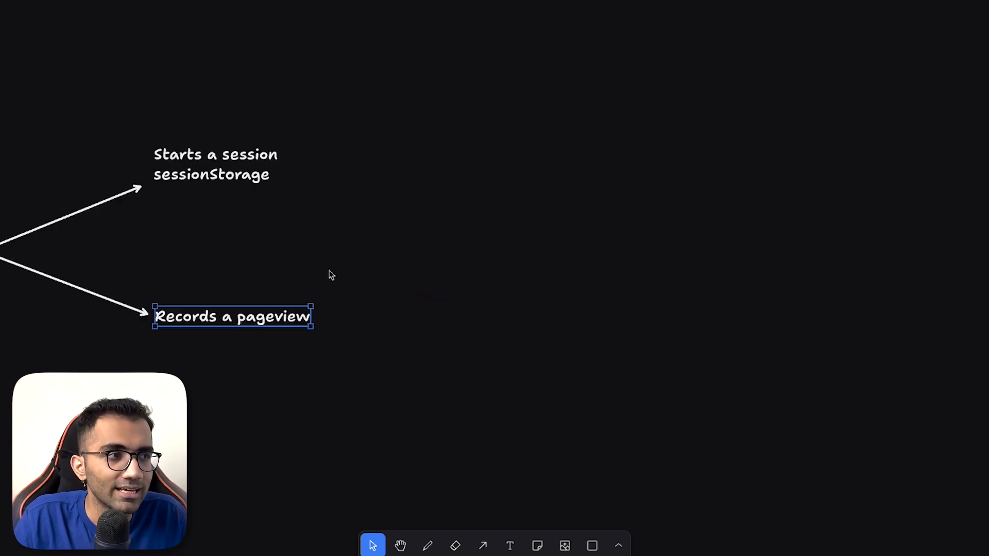
drag(293, 165, 469, 214)
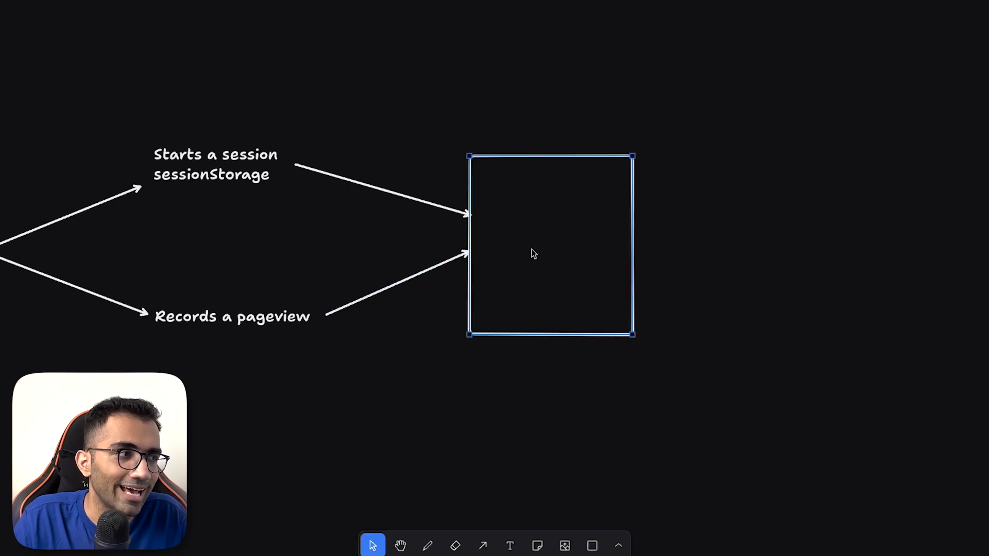
text(PostgreSQL)
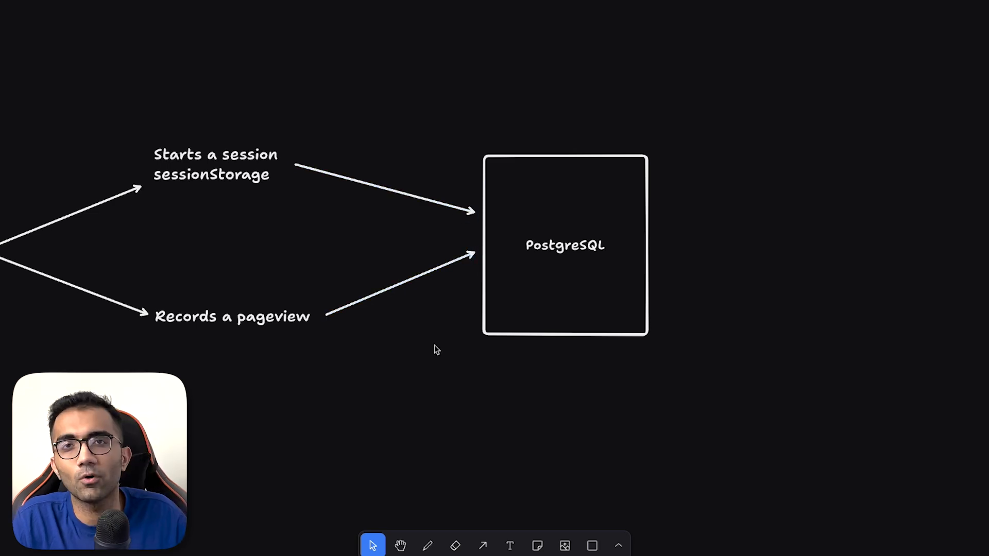
mouse_move(560, 272)
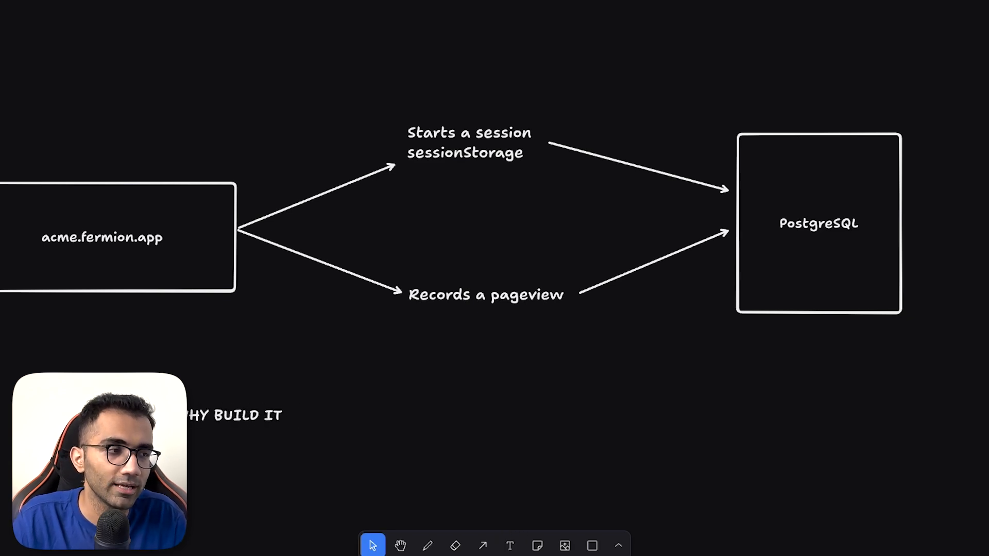
- Write '- Privacy concerns' and '- Foreign key relation' bullets under the WHY BUILD IT? heading
scroll(up, 3)
text(-)
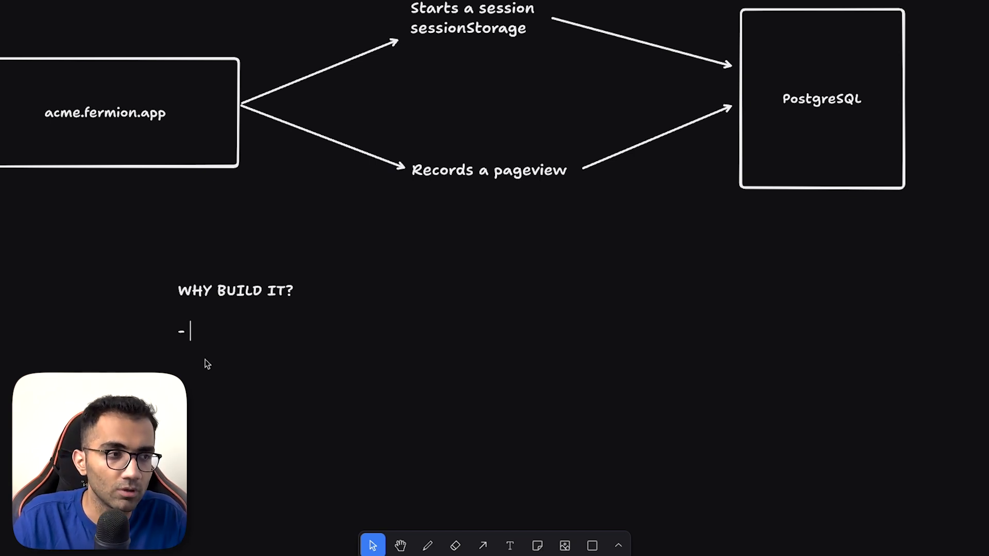
text(Priv)
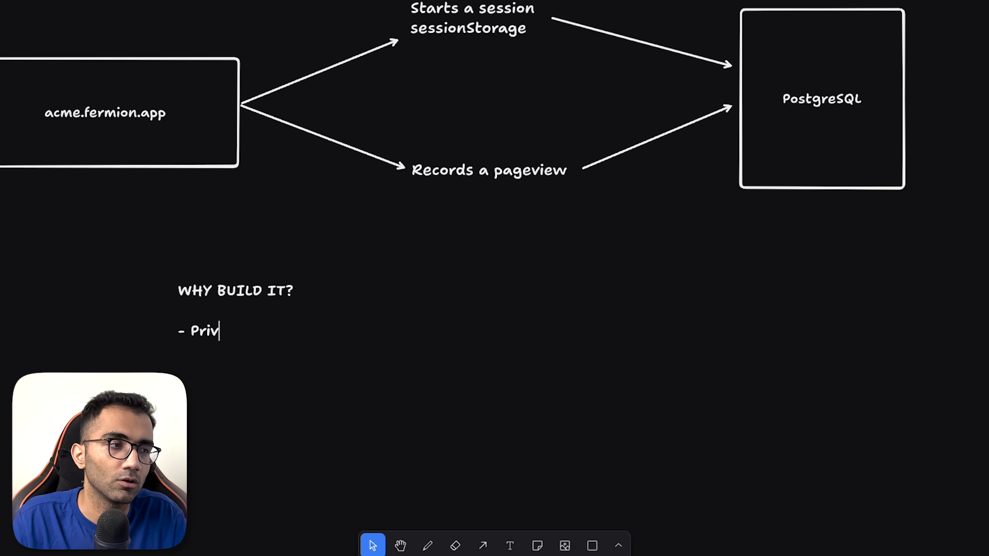
text(acy concersn)
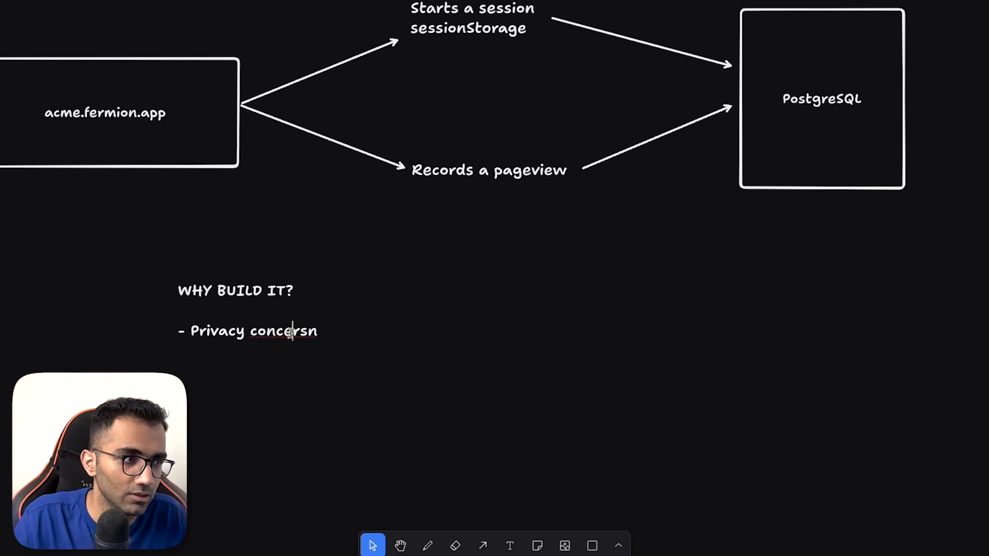
text(concerns)
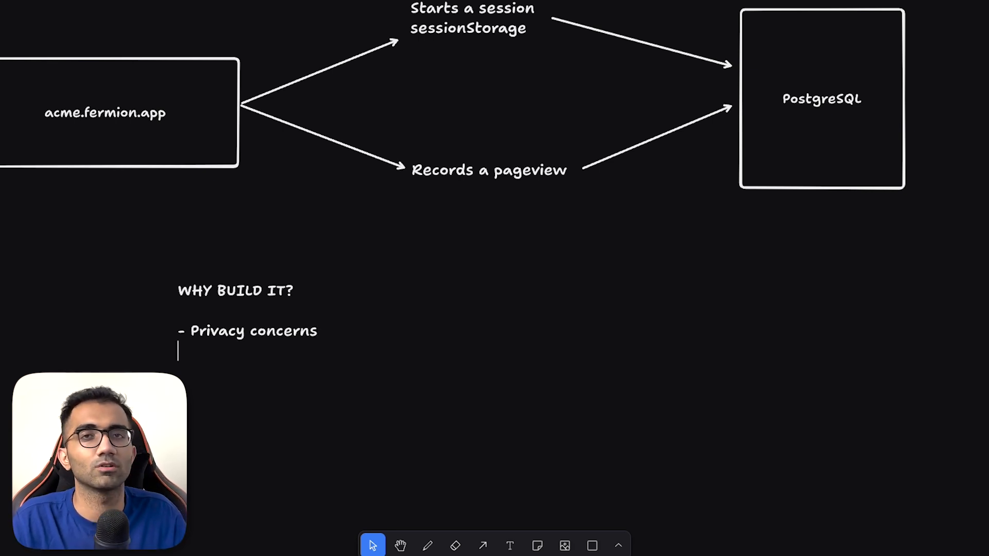
double_click(284, 330)
text(-)
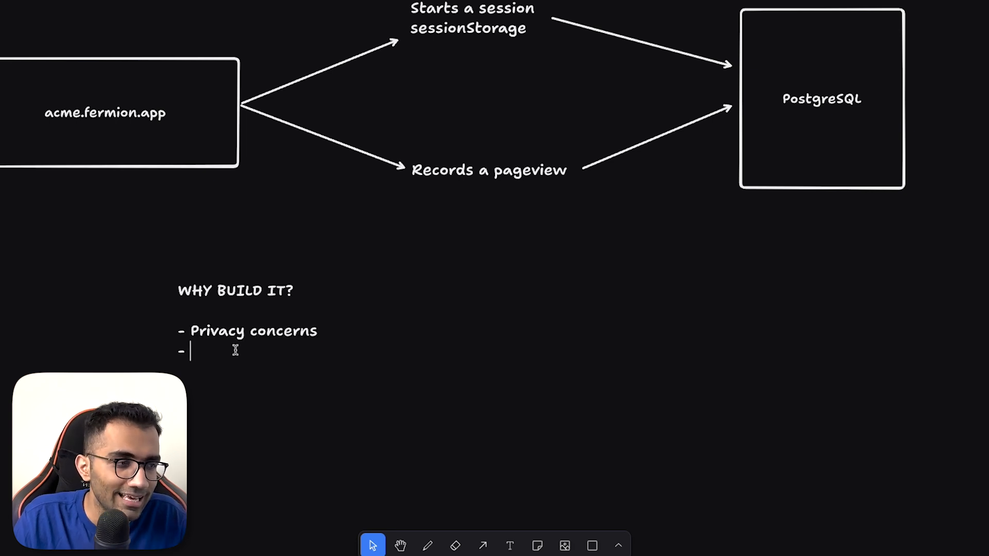
text(Foreign key relation)
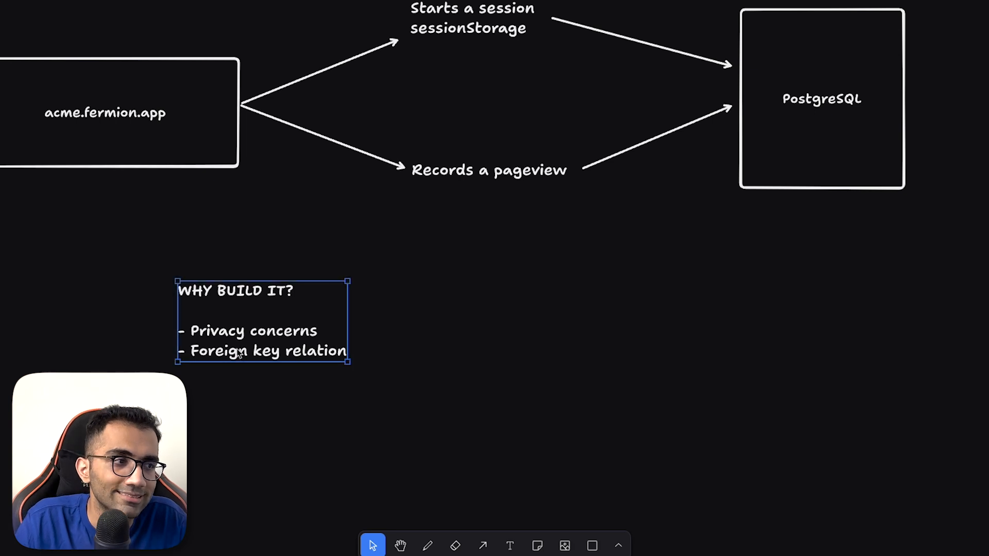
click(262, 404)
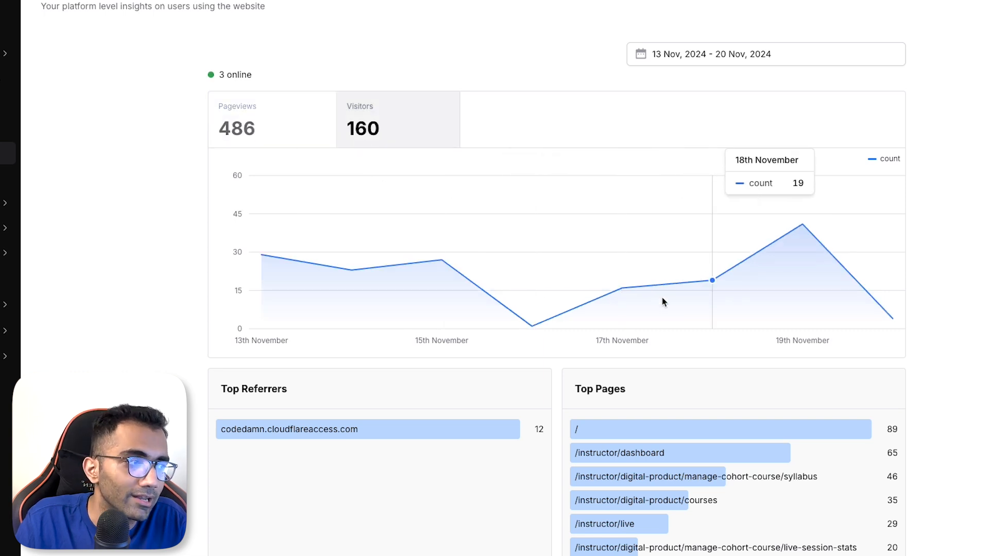
mouse_move(634, 310)
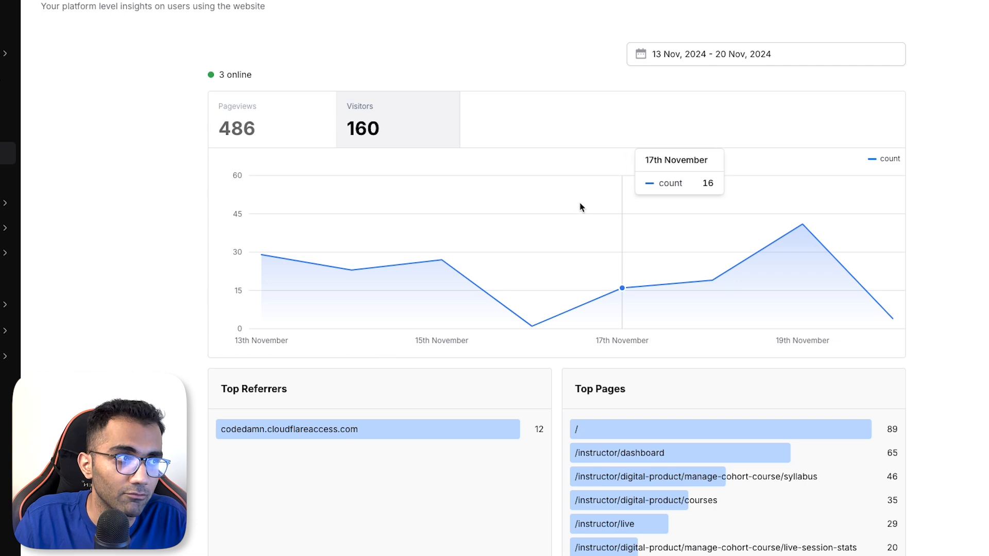
mouse_move(608, 234)
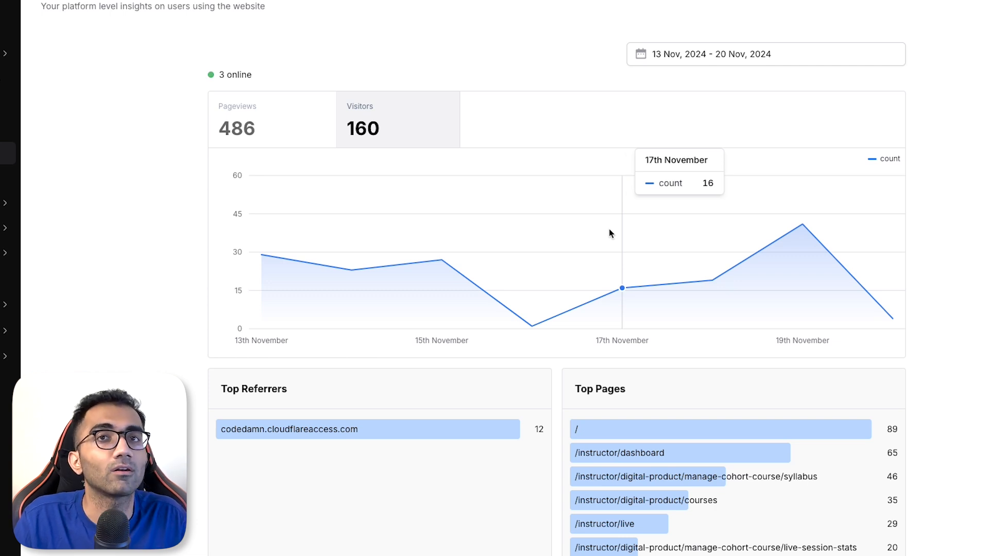
mouse_move(614, 229)
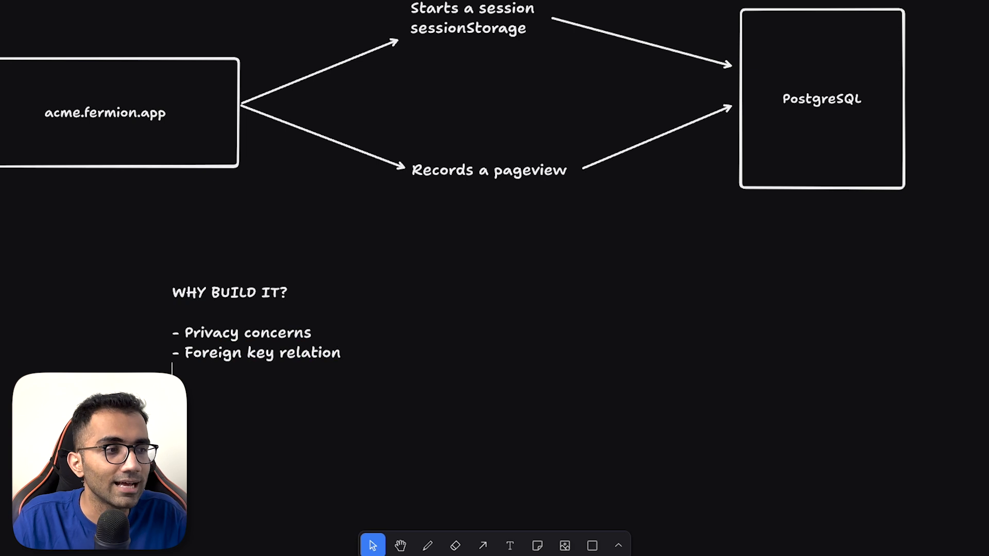
- Add 'USER on the platform' under the Foreign key relation bullet and highlight the reasons note
text(USER on the)
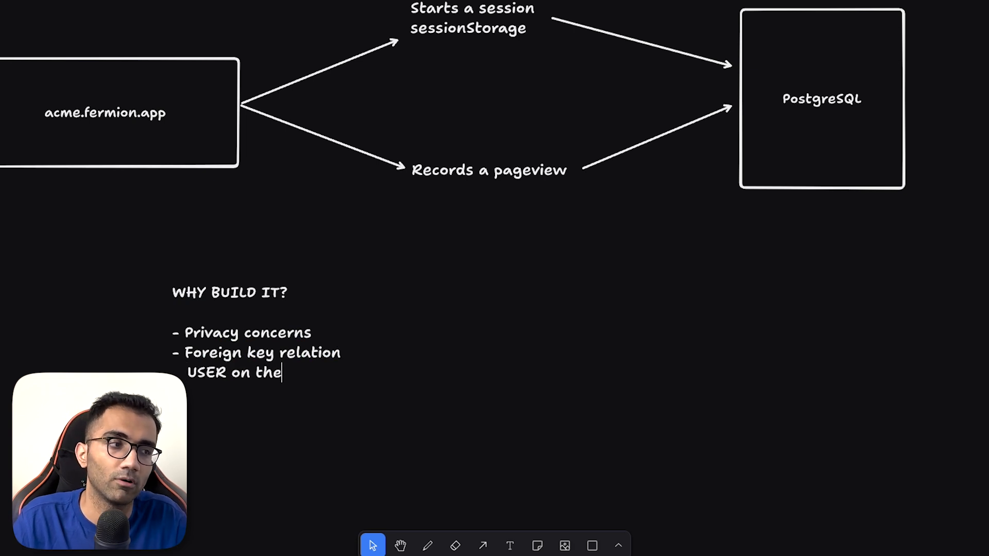
text(platform)
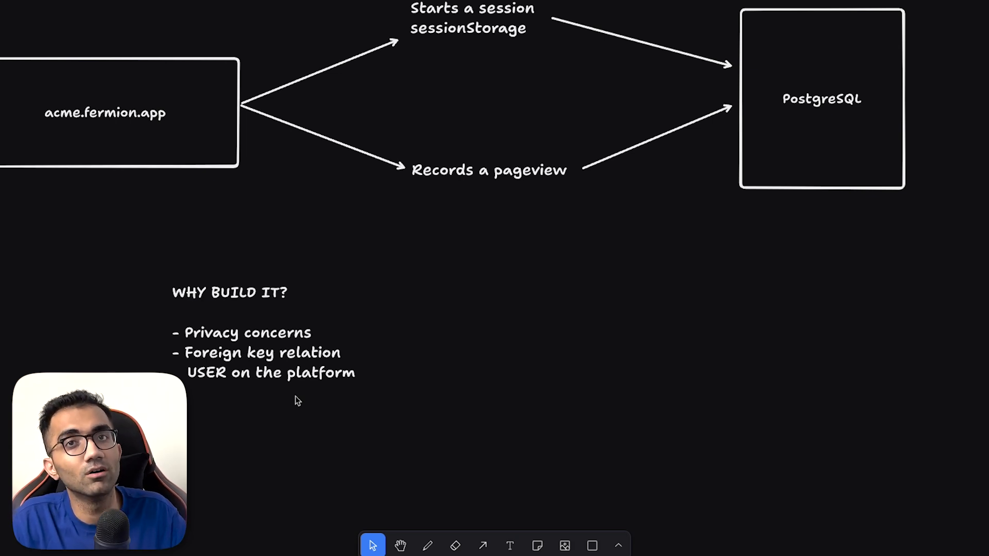
drag(172, 284, 356, 381)
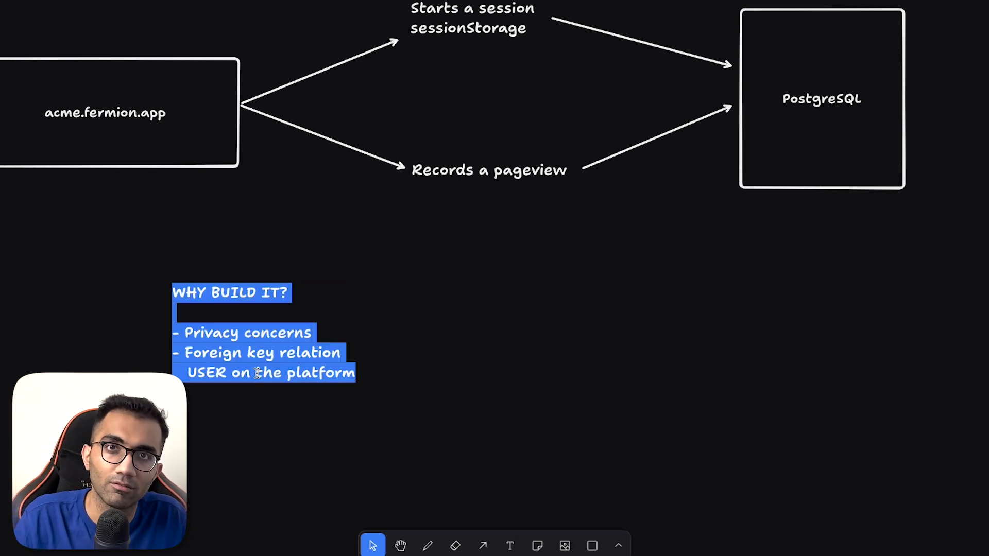
click(258, 412)
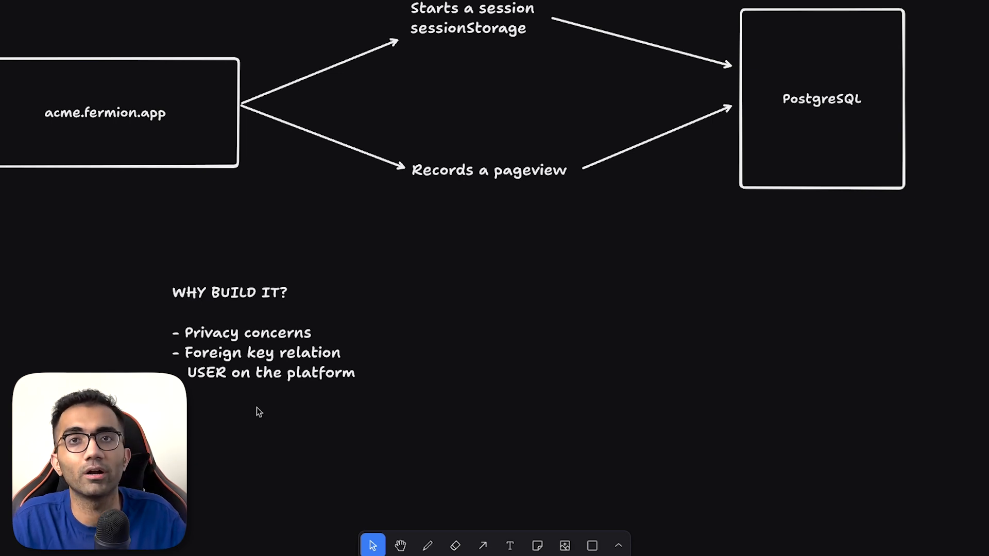
drag(172, 291, 354, 378)
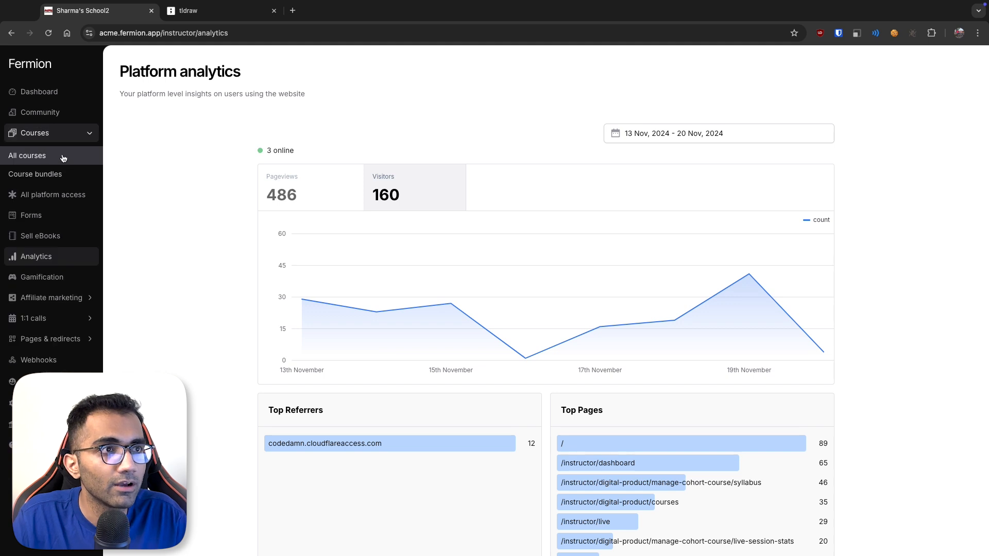
- Open the React.js 30 Day Bootcamp students list and the first student's detailed view with ₹1 Razorpay payment
click(27, 156)
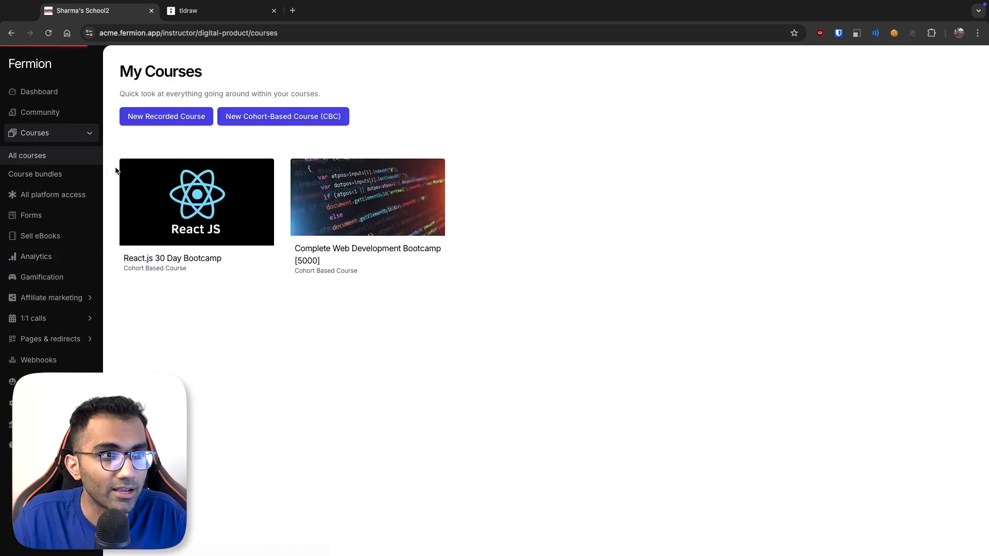
click(196, 202)
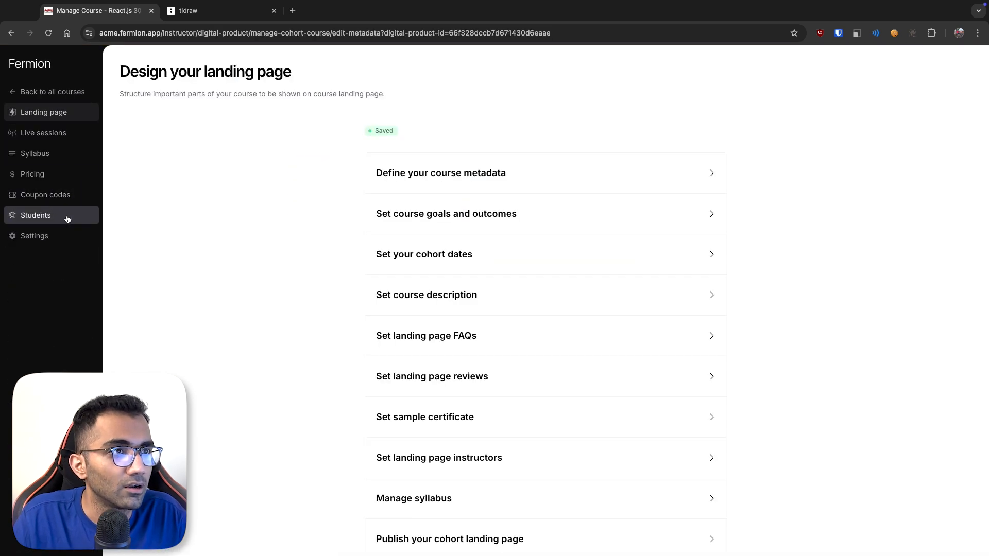
click(35, 215)
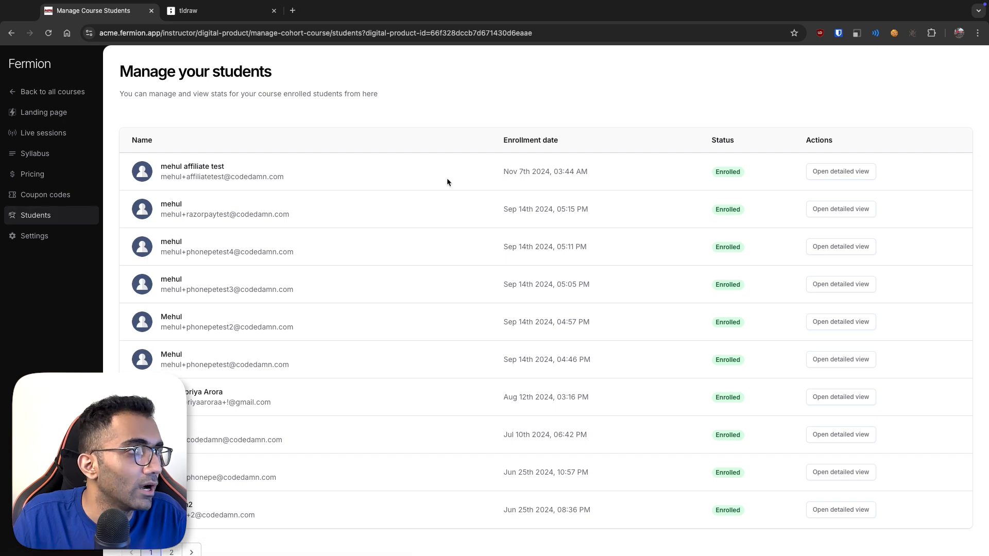
click(839, 171)
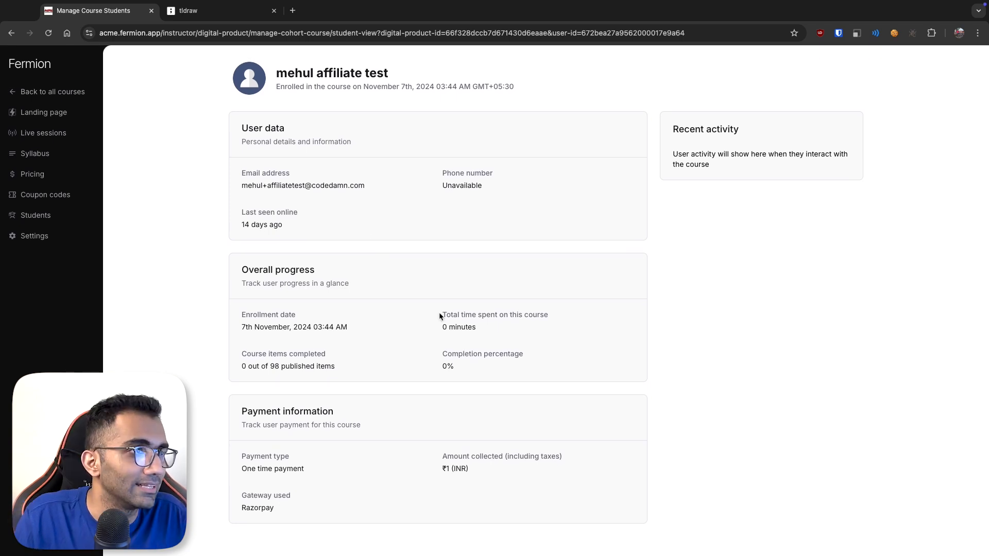
drag(241, 173, 479, 224)
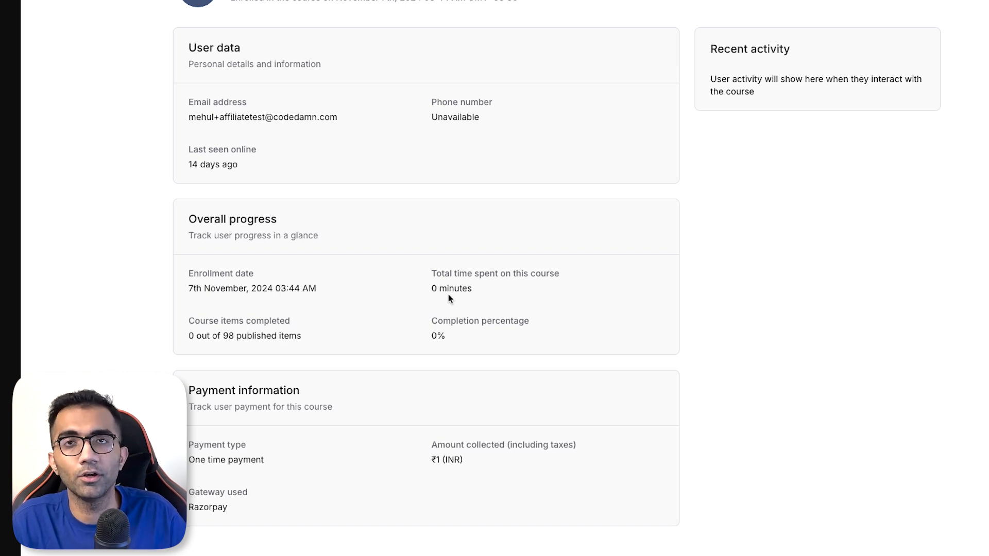
mouse_move(432, 311)
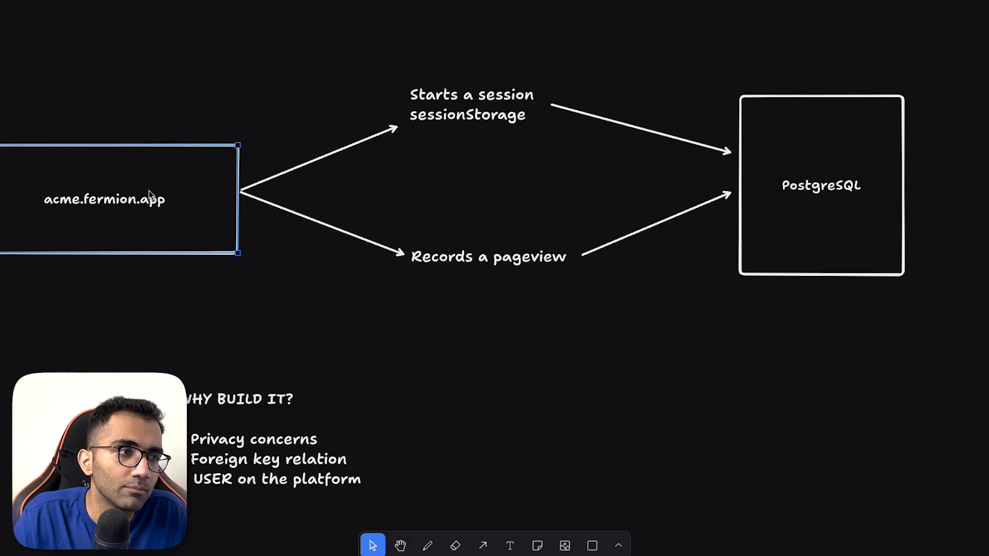
mouse_move(271, 319)
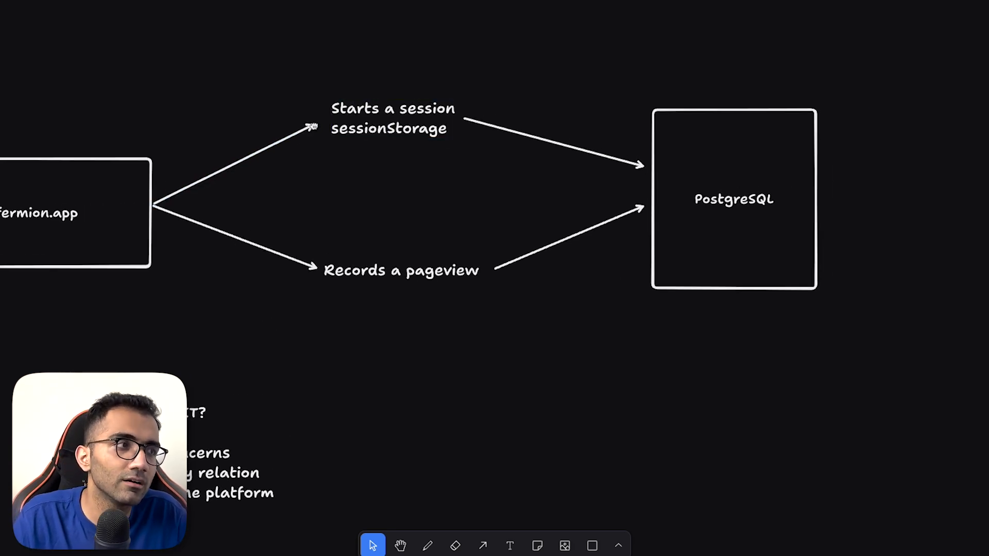
mouse_move(319, 189)
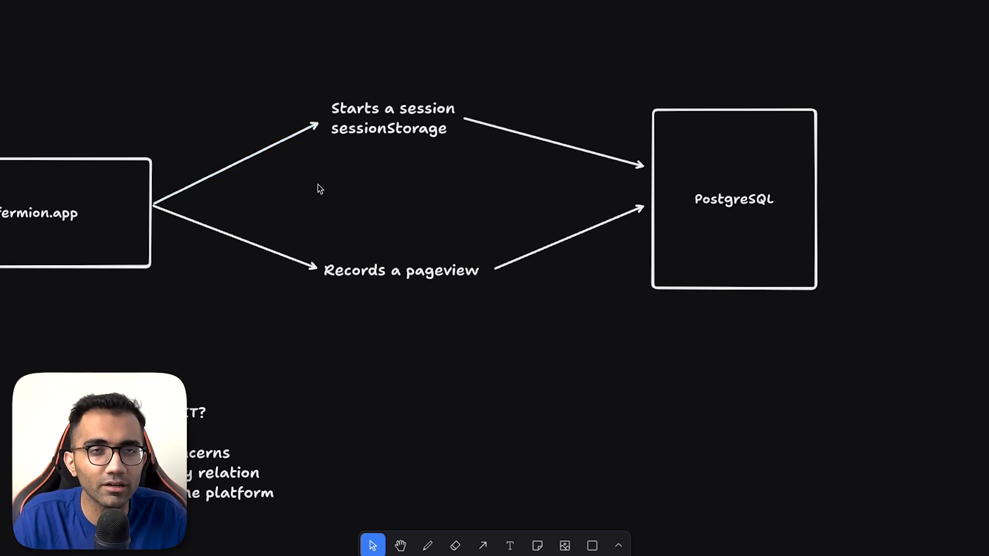
- Pan the tldraw canvas toward the PostgreSQL box of the session-and-pageview flow
click(392, 118)
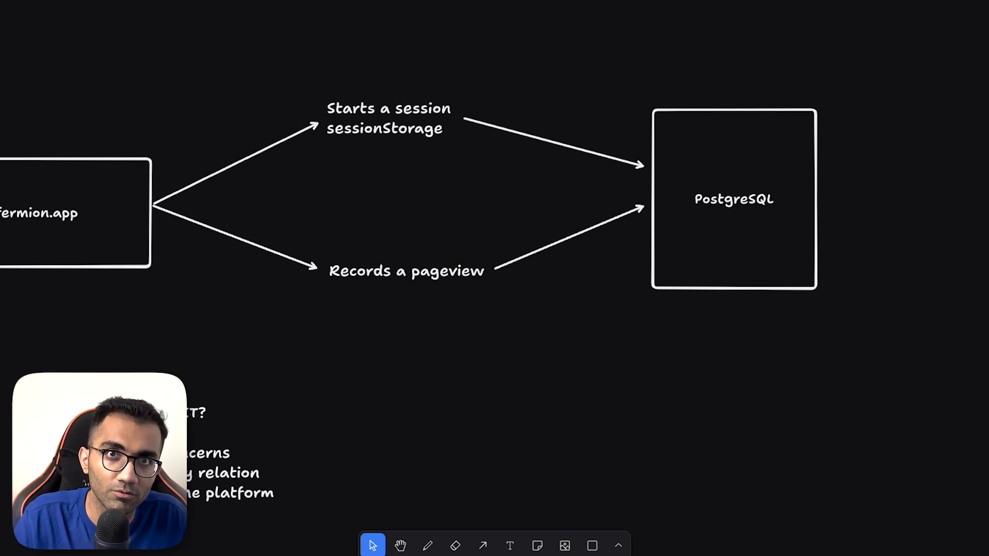
click(406, 270)
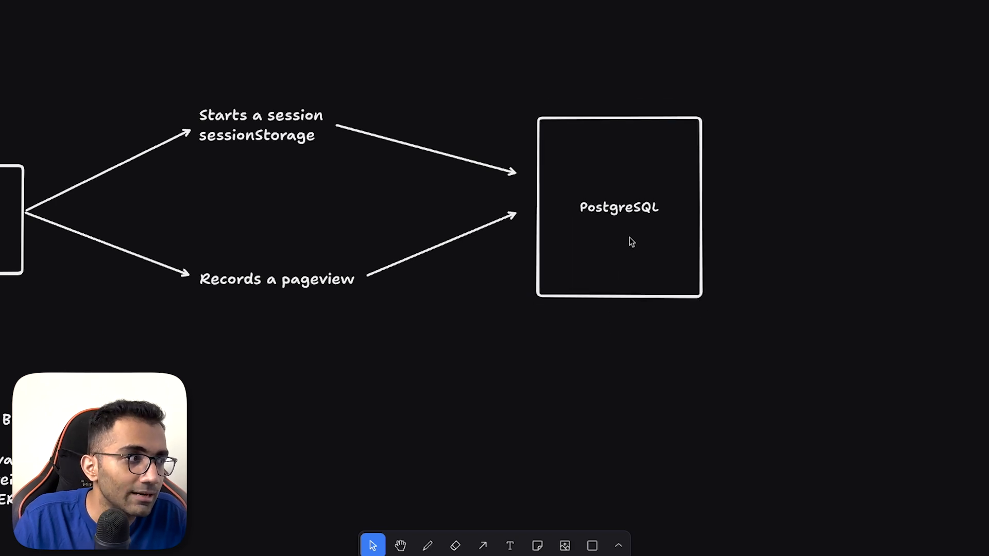
click(619, 207)
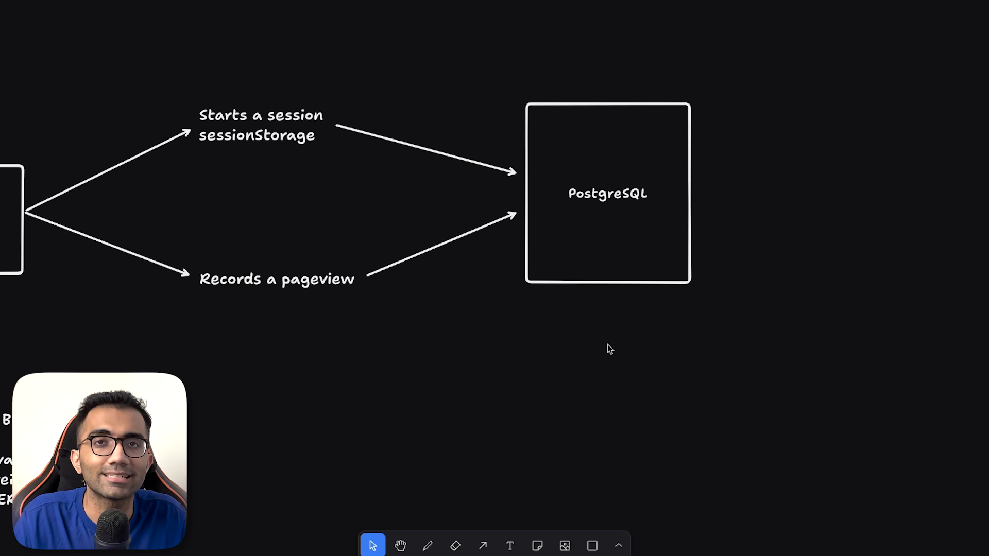
- Add the size note '~120GB+' on a new line under PostgreSQL inside the database box
double_click(608, 193)
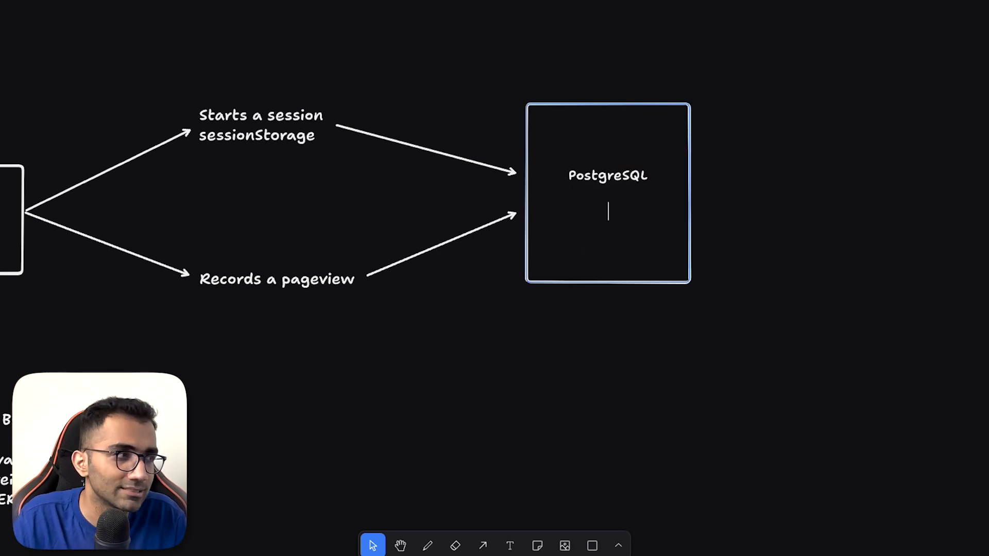
text(~120GB+)
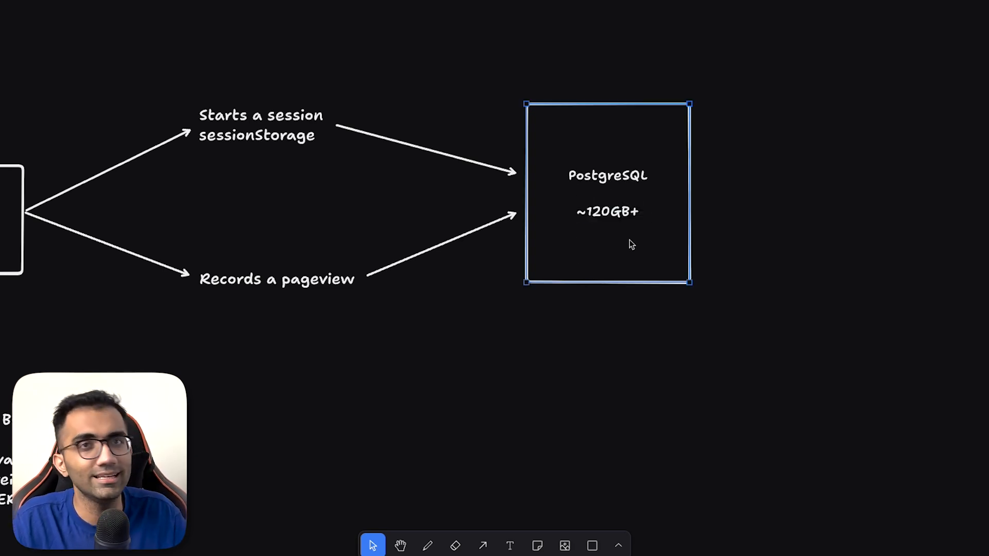
double_click(607, 211)
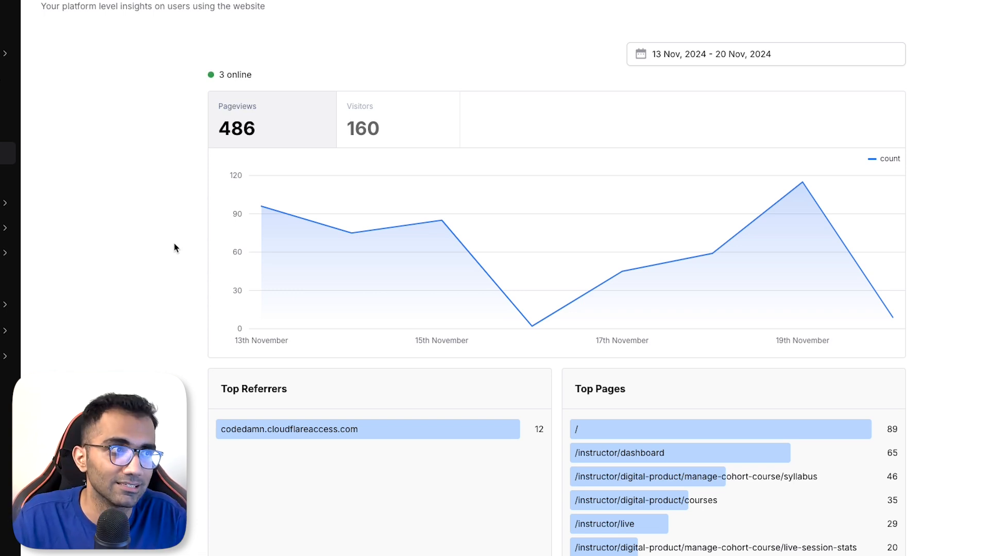
mouse_move(350, 235)
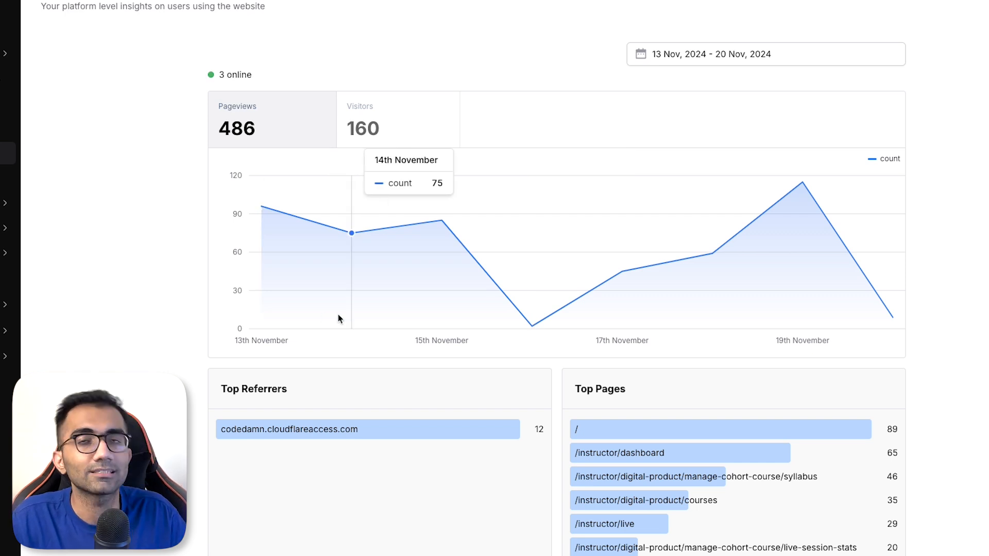
- Set the dashboard date range to Last 30 days, 21 Oct to 20 Nov 2024, and apply it
click(765, 53)
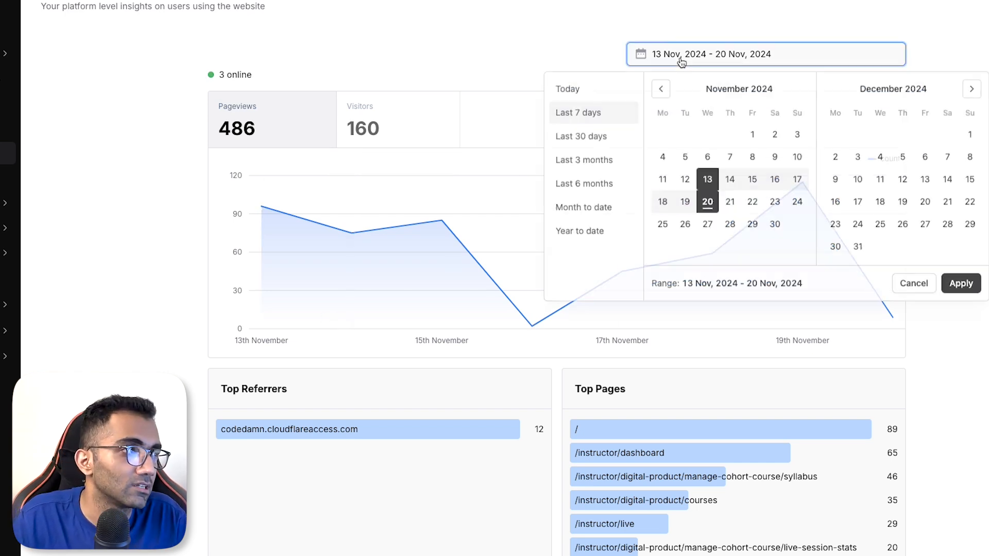
click(580, 137)
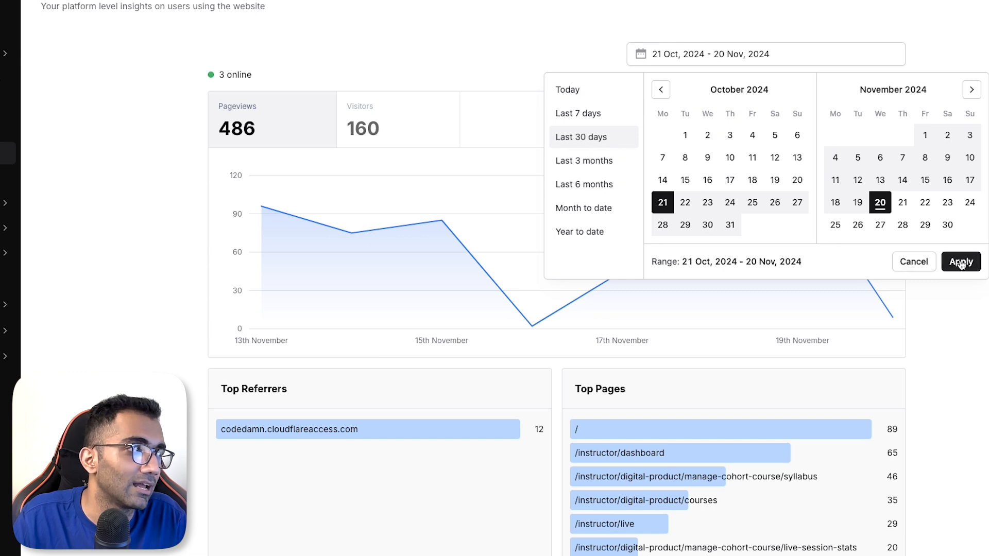
click(960, 262)
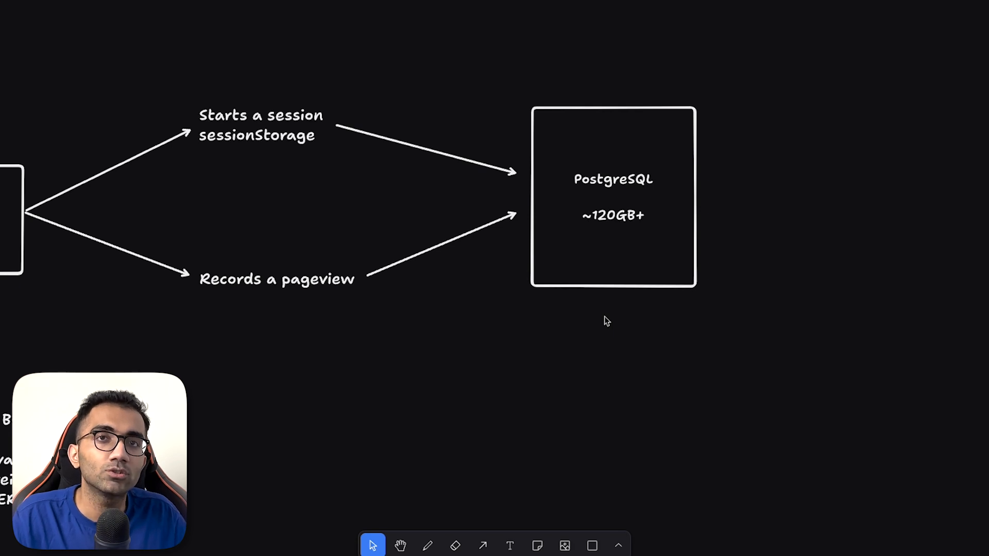
- Cross out the PostgreSQL box, add Users and Clickhouse boxes, and move Clickhouse lower
click(612, 216)
text(Clickhouse)
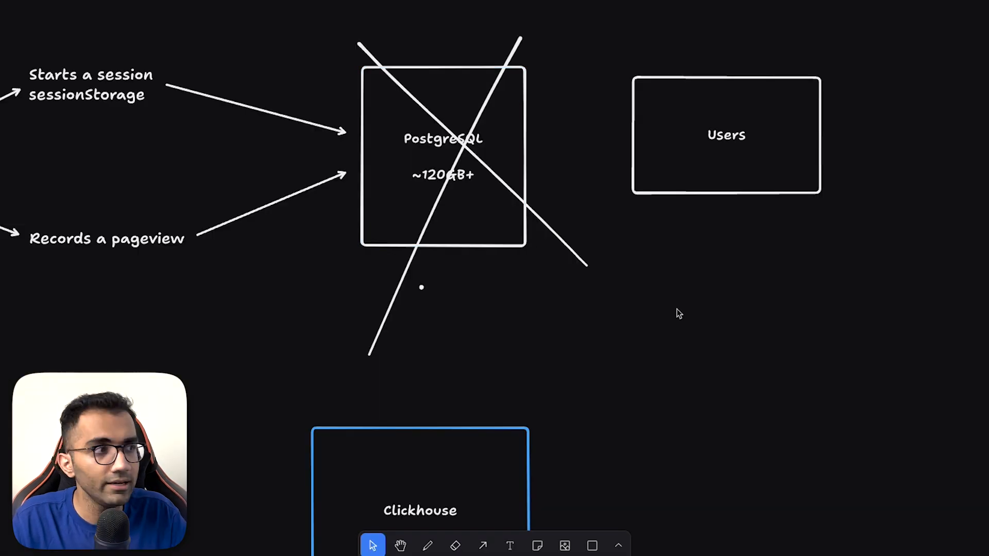
scroll(down, 3)
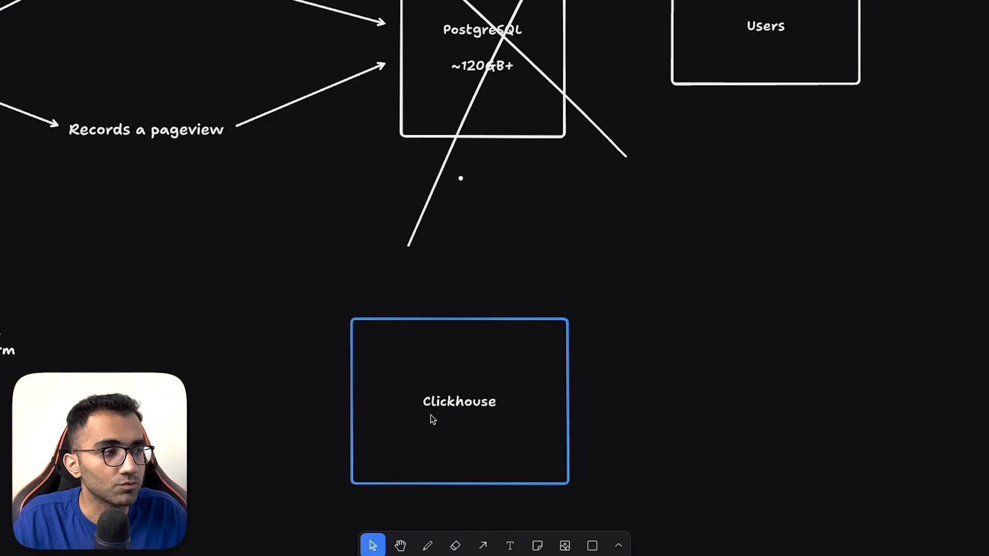
drag(459, 400, 440, 370)
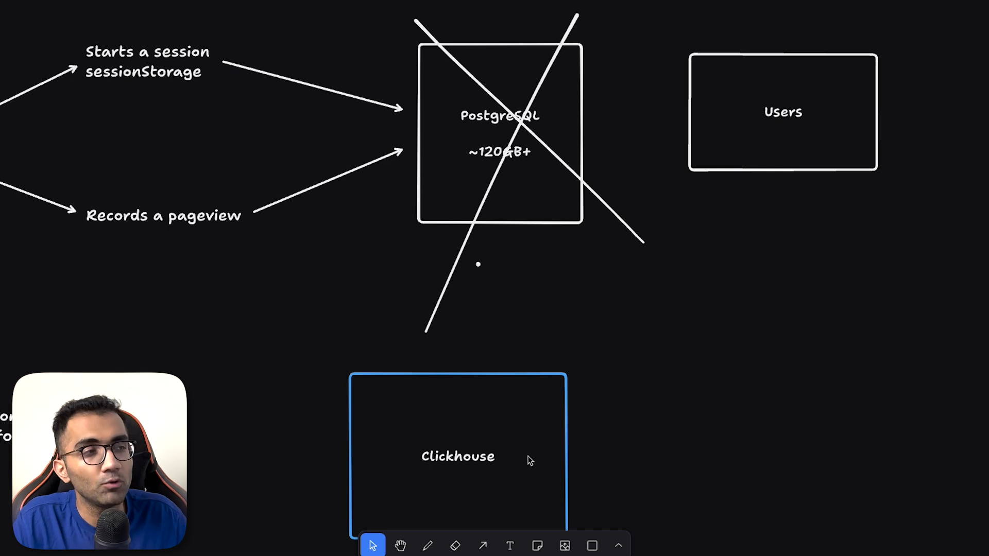
- Position the Clickhouse box just under PostgreSQL and select the crossed-out PostgreSQL box
drag(457, 457, 538, 355)
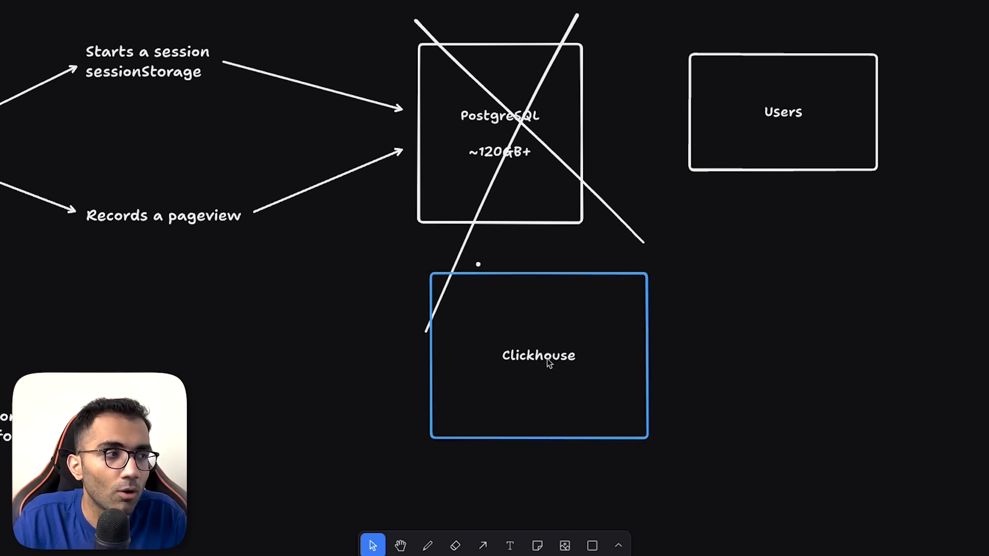
drag(538, 354, 572, 365)
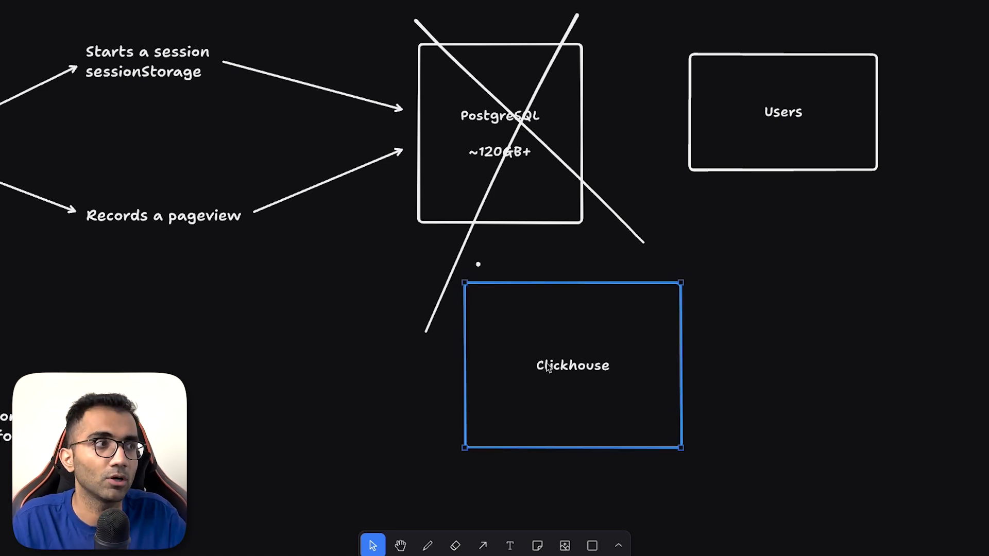
click(499, 125)
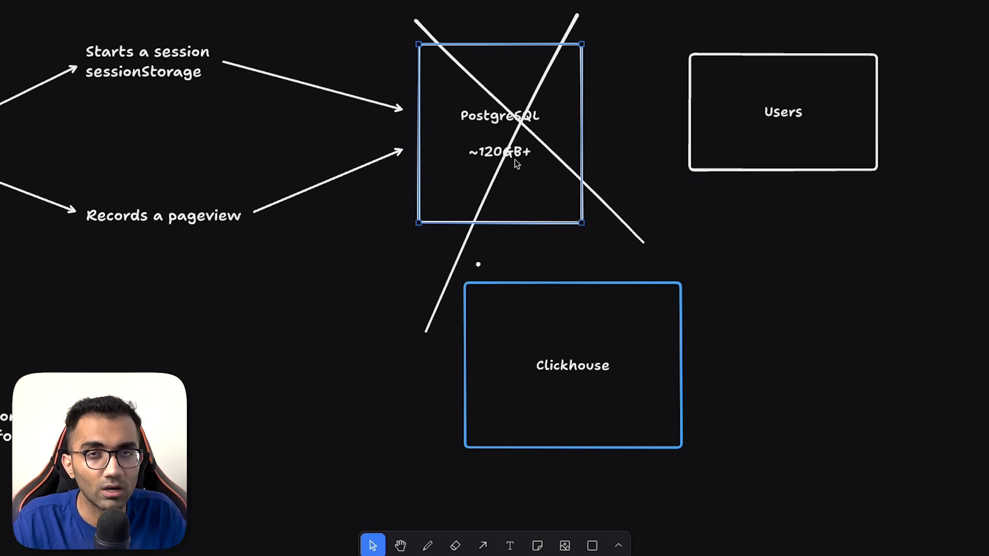
double_click(501, 115)
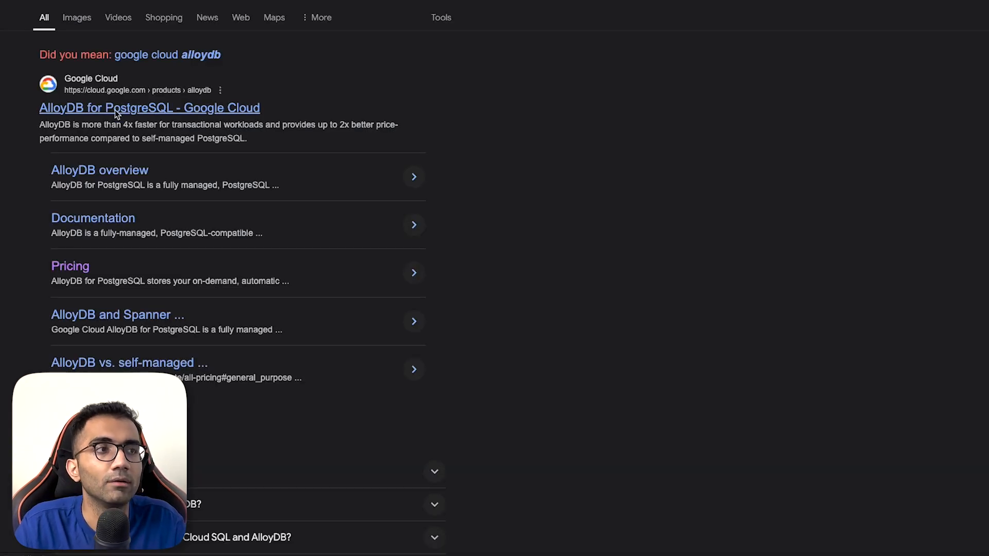
- Visit the AlloyDB for PostgreSQL Google Cloud page and browse its features section
click(148, 109)
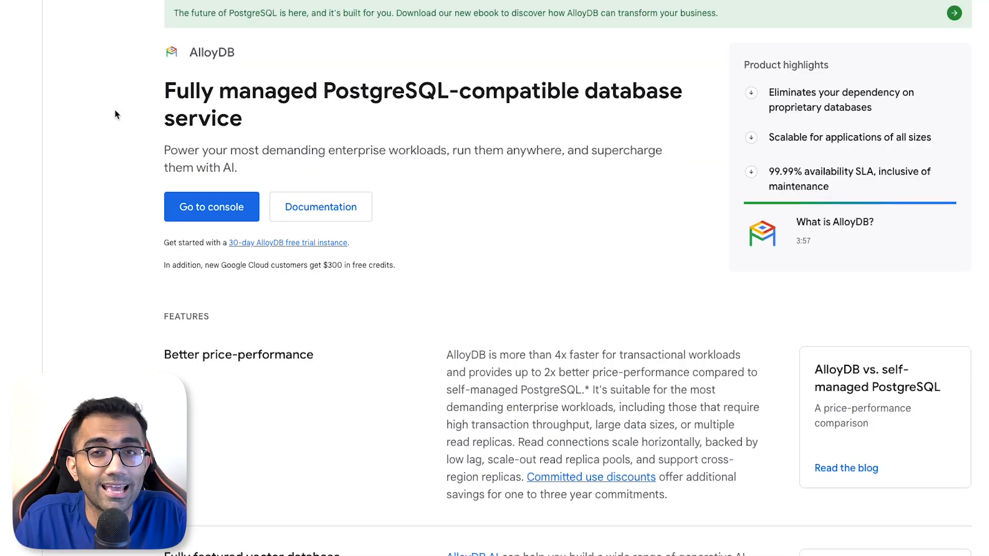
scroll(down, 3)
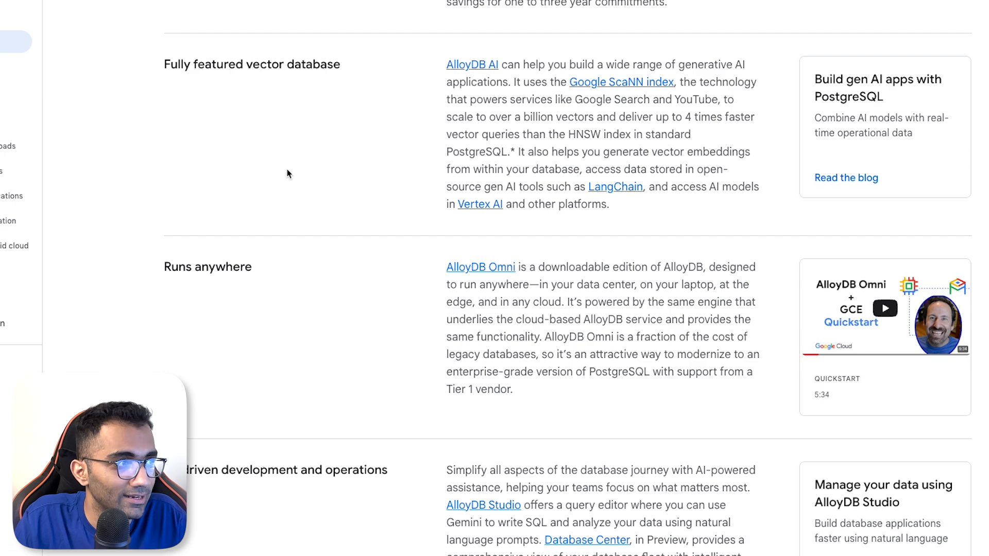
scroll(up, 3)
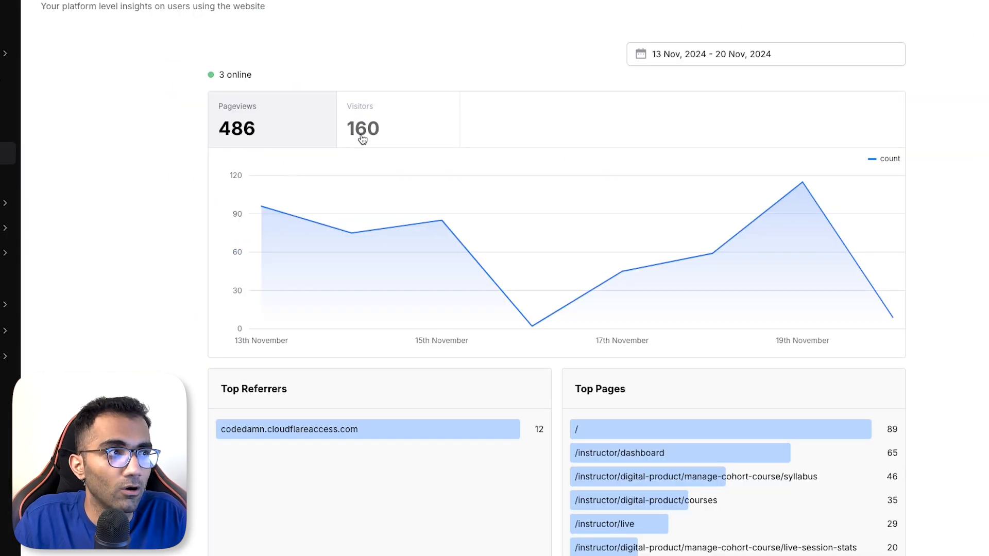
- Switch the analytics chart to Visitors, showing 160 visitors for 13–20 November 2024
click(362, 119)
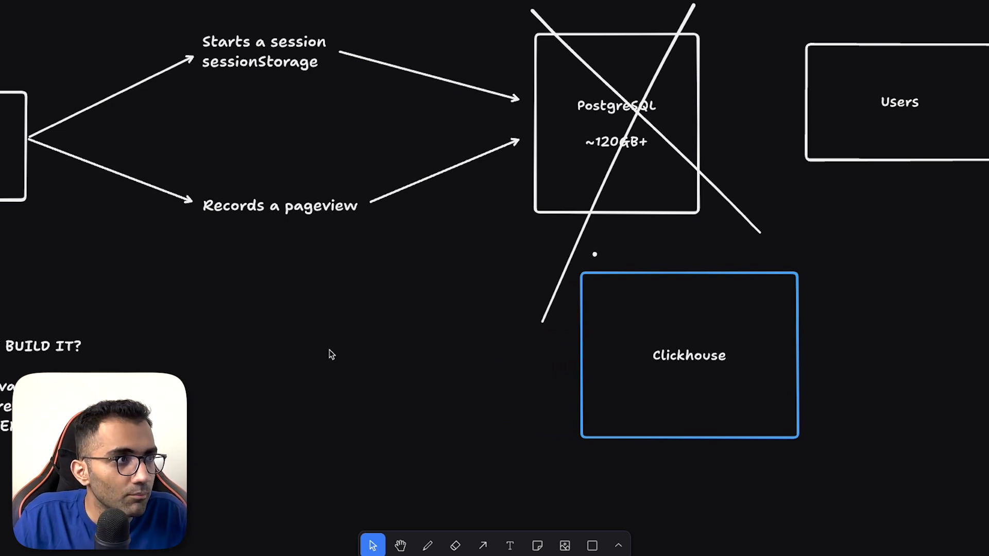
mouse_move(114, 79)
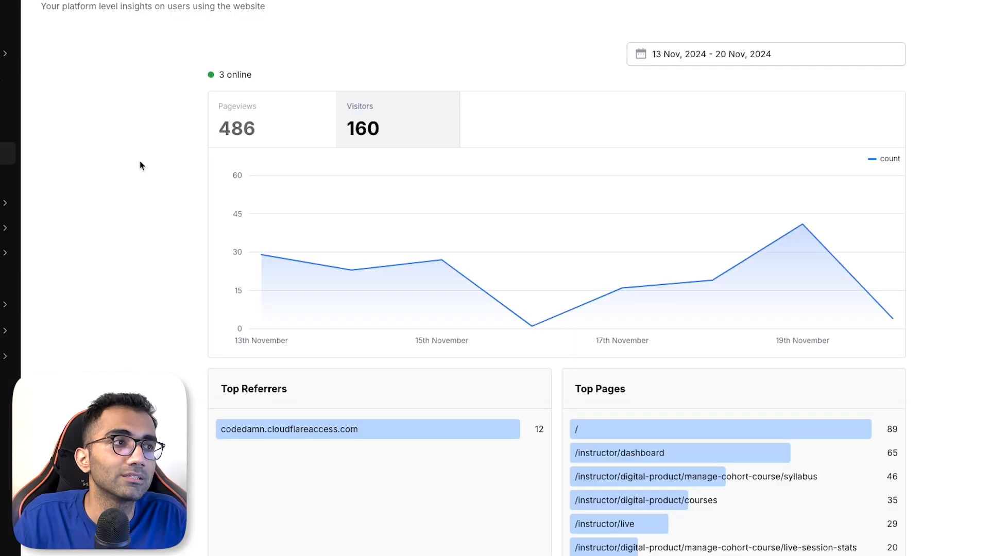
mouse_move(145, 177)
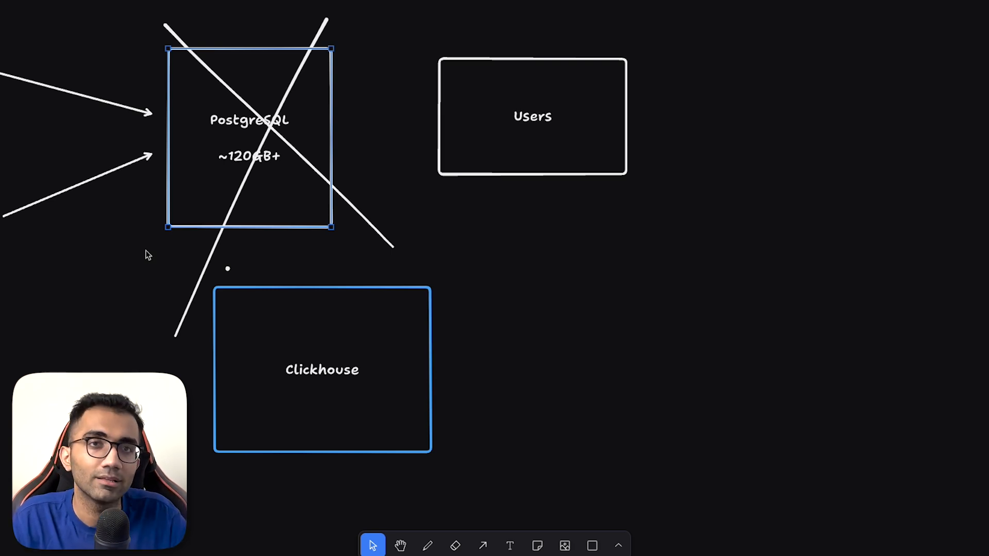
- Drag across the canvas near the crossed-out PostgreSQL box on the tldraw board
drag(322, 369, 454, 369)
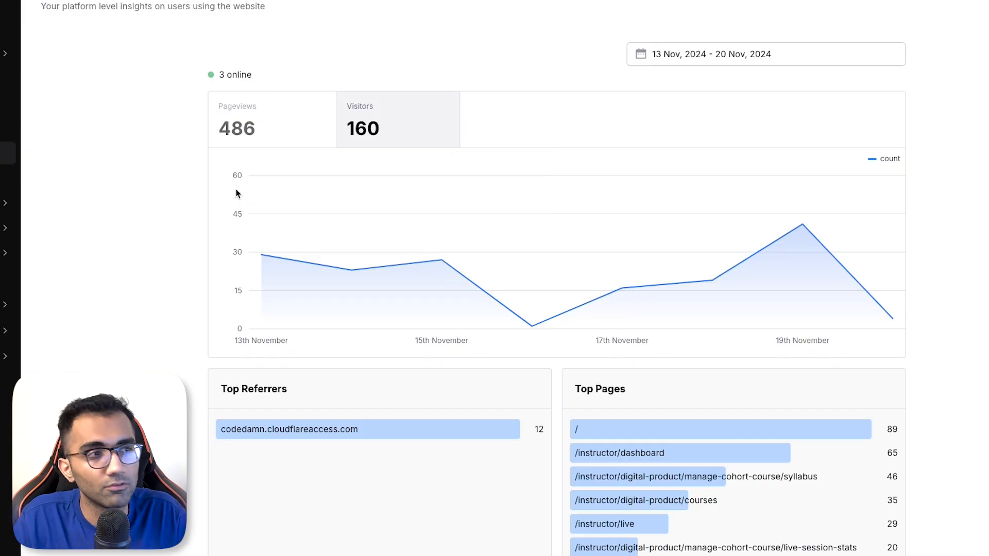
mouse_move(192, 226)
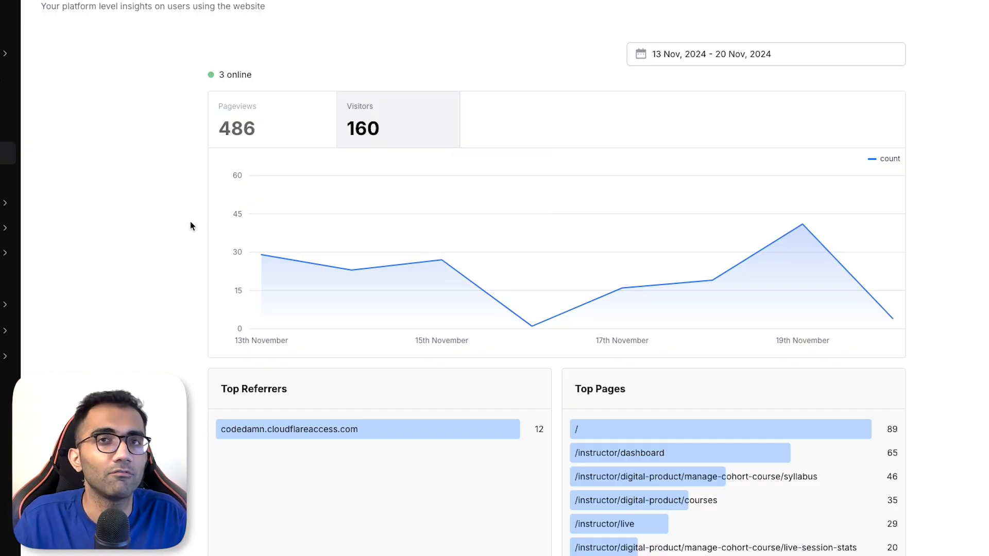